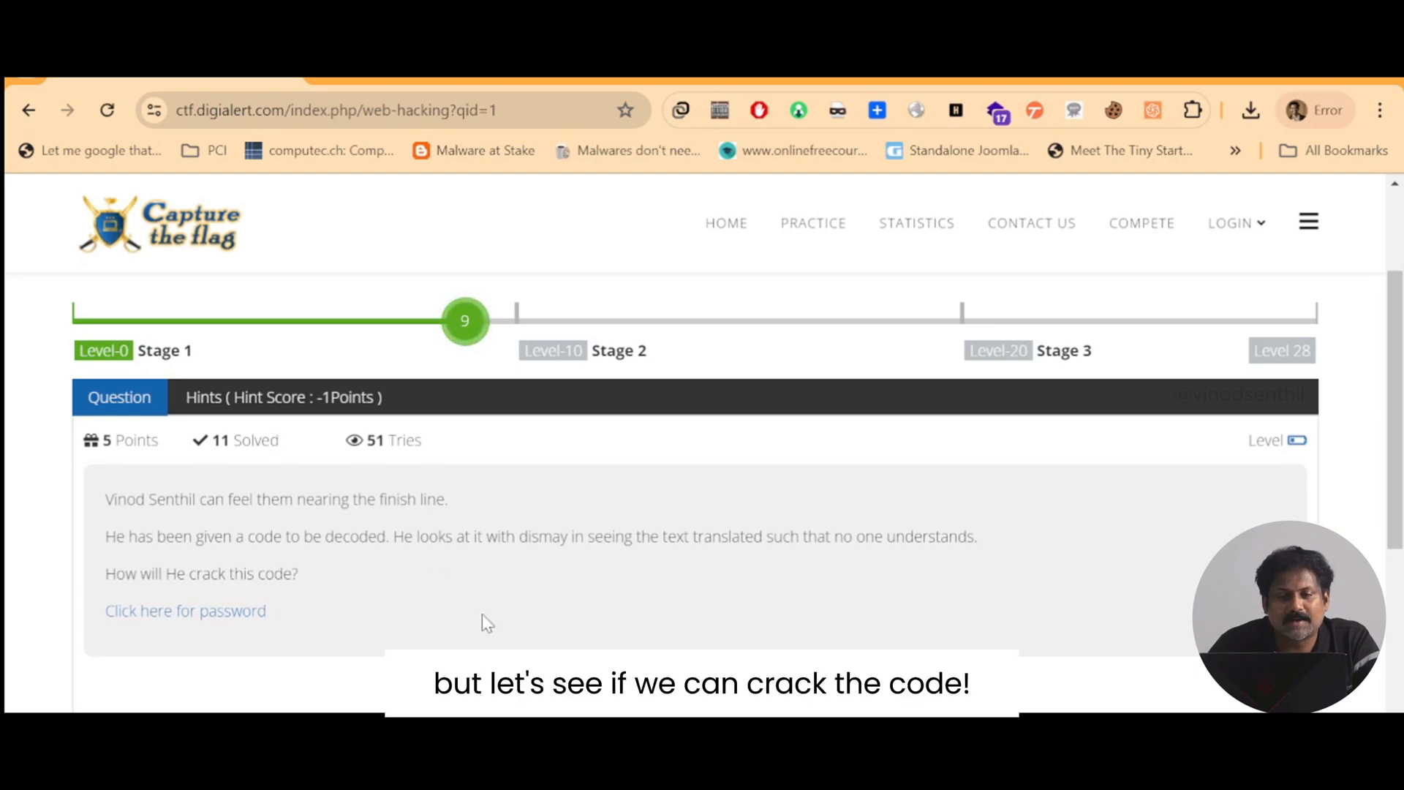
Step: Zoom in on the challenge page, scroll to the Answer box, and highlight the decode question
key(ctrl+plus)
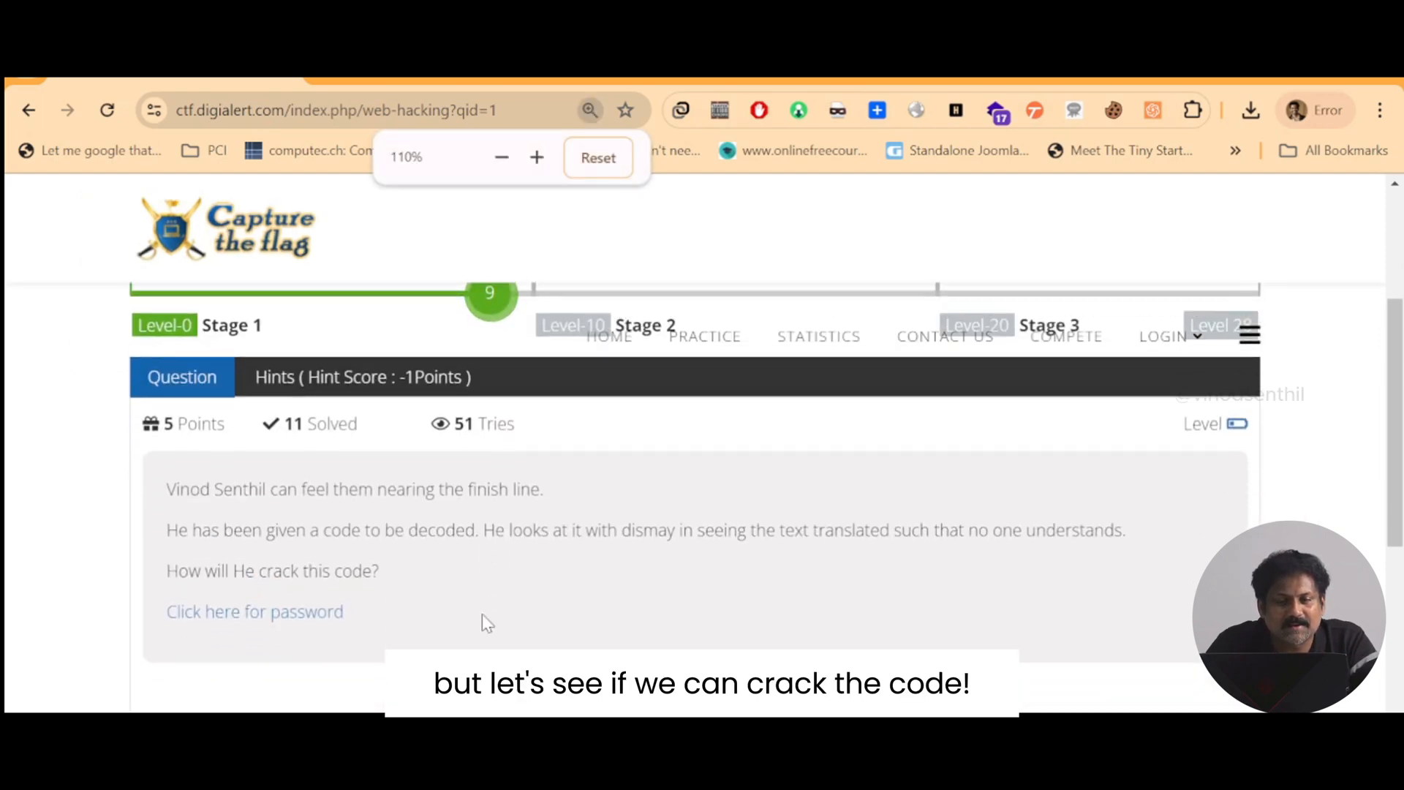
scroll(down, 3)
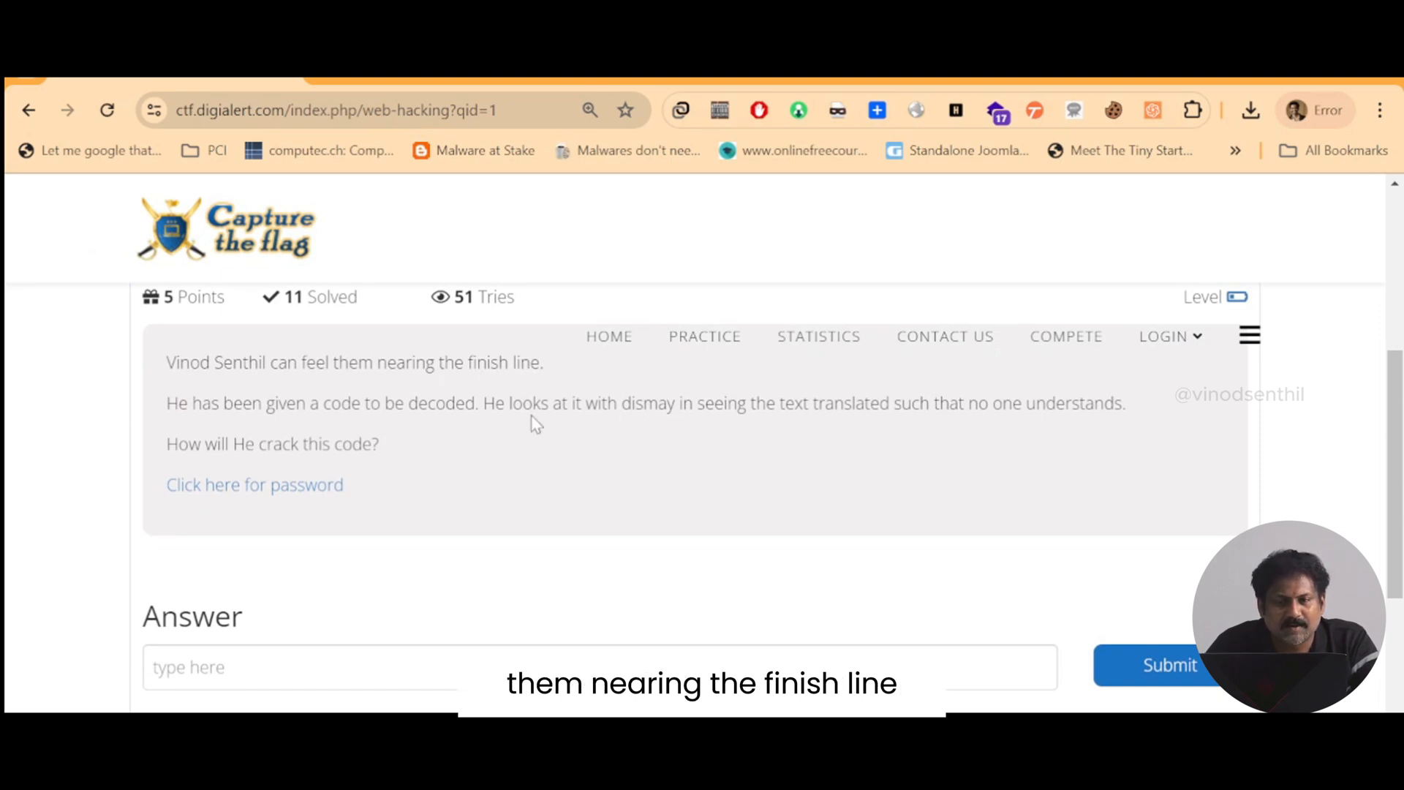
drag(215, 403, 533, 403)
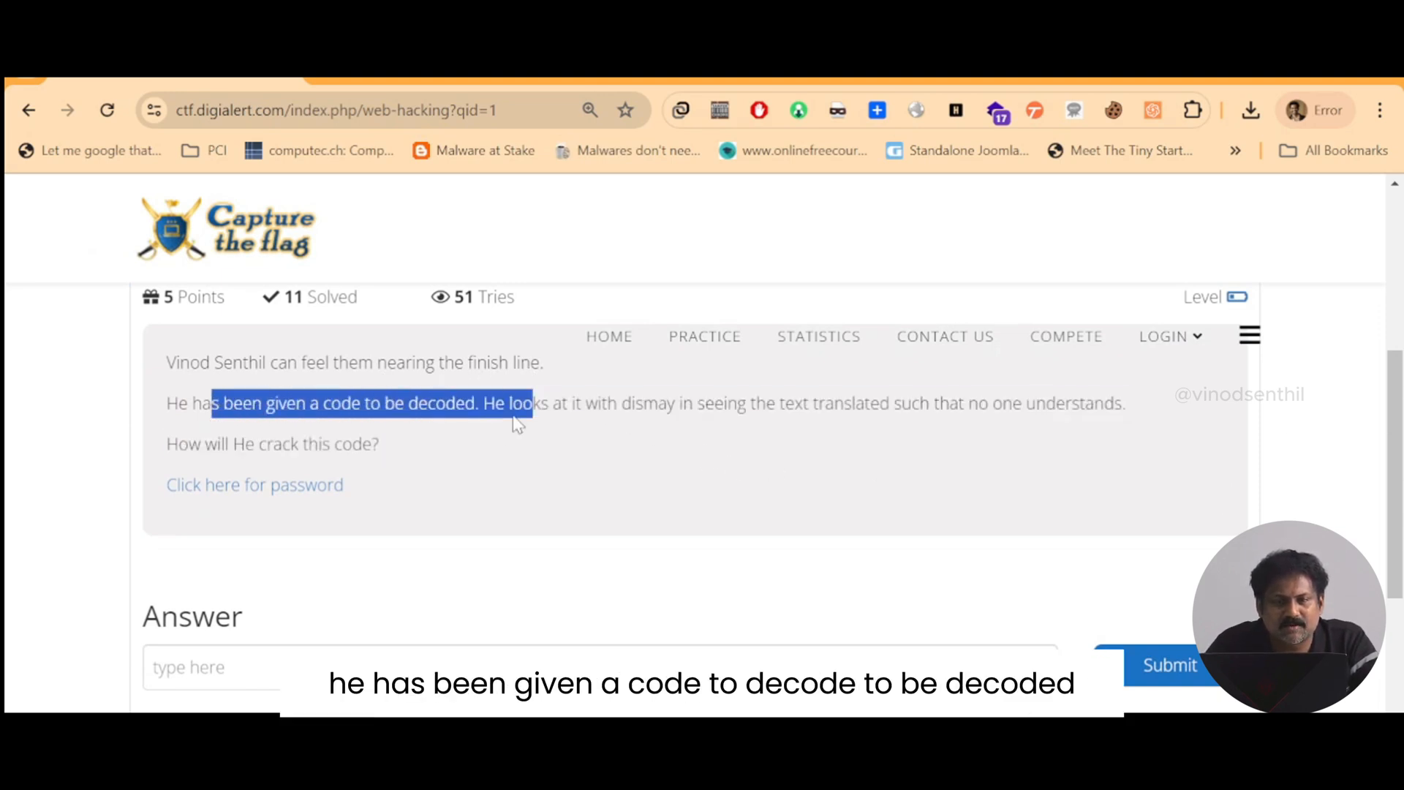
click(506, 423)
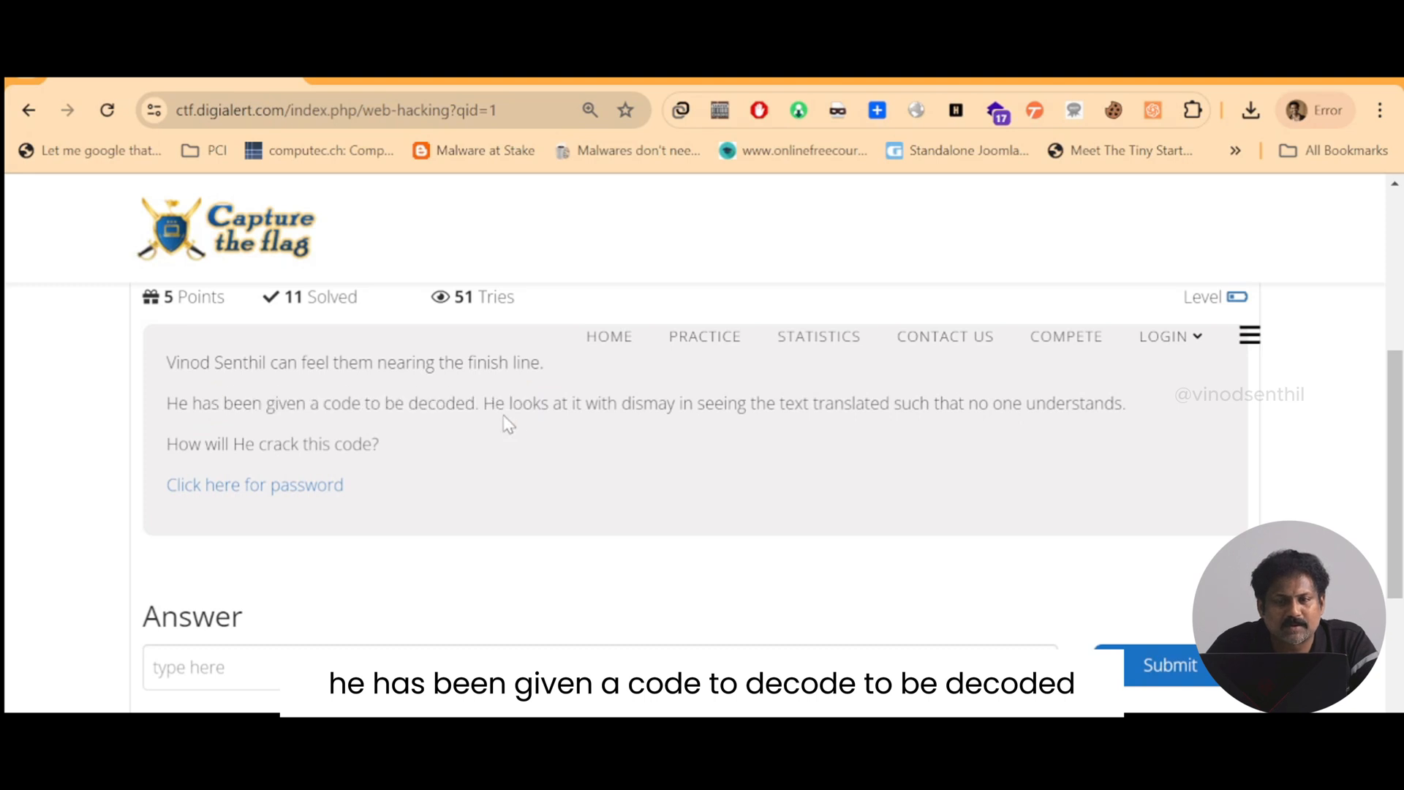
drag(483, 402, 379, 444)
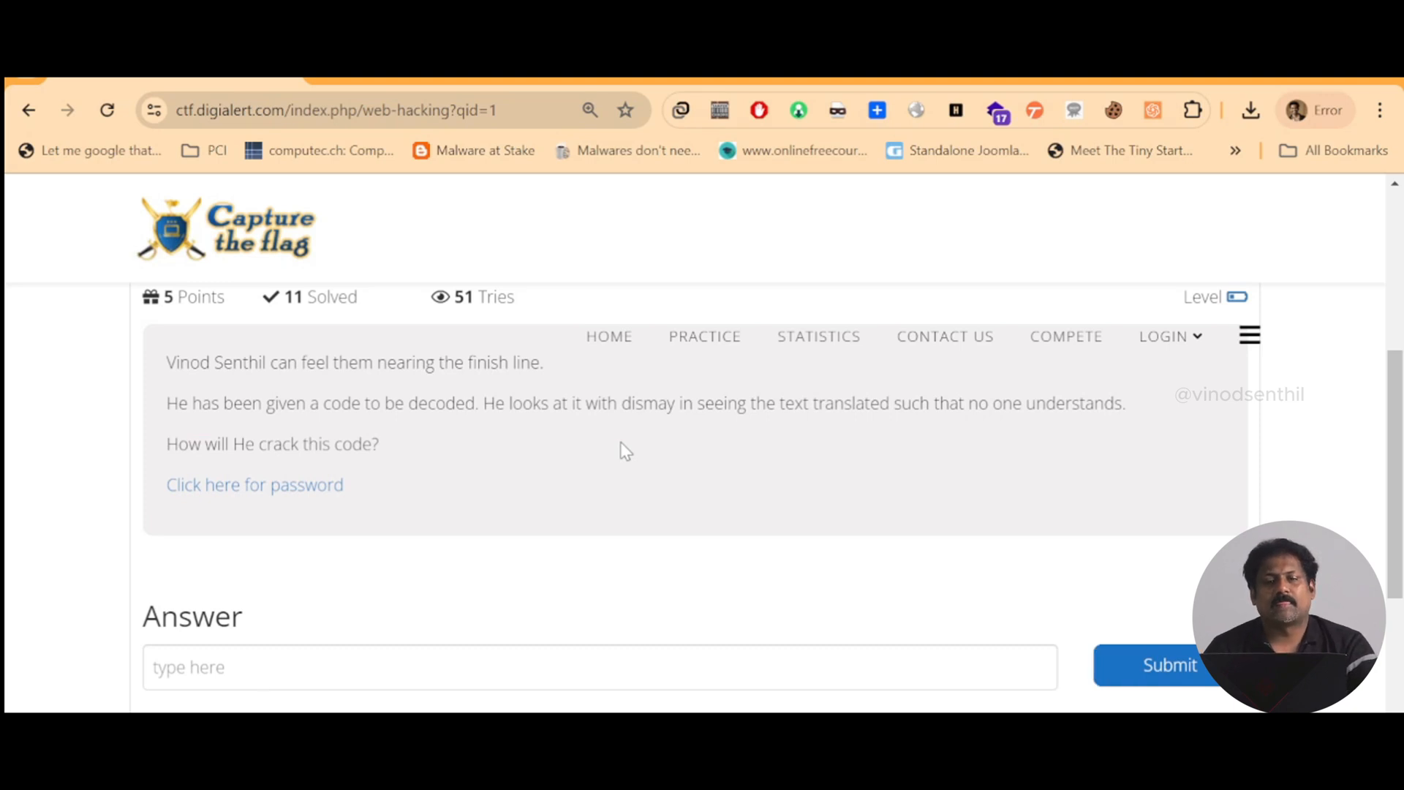
mouse_move(315, 502)
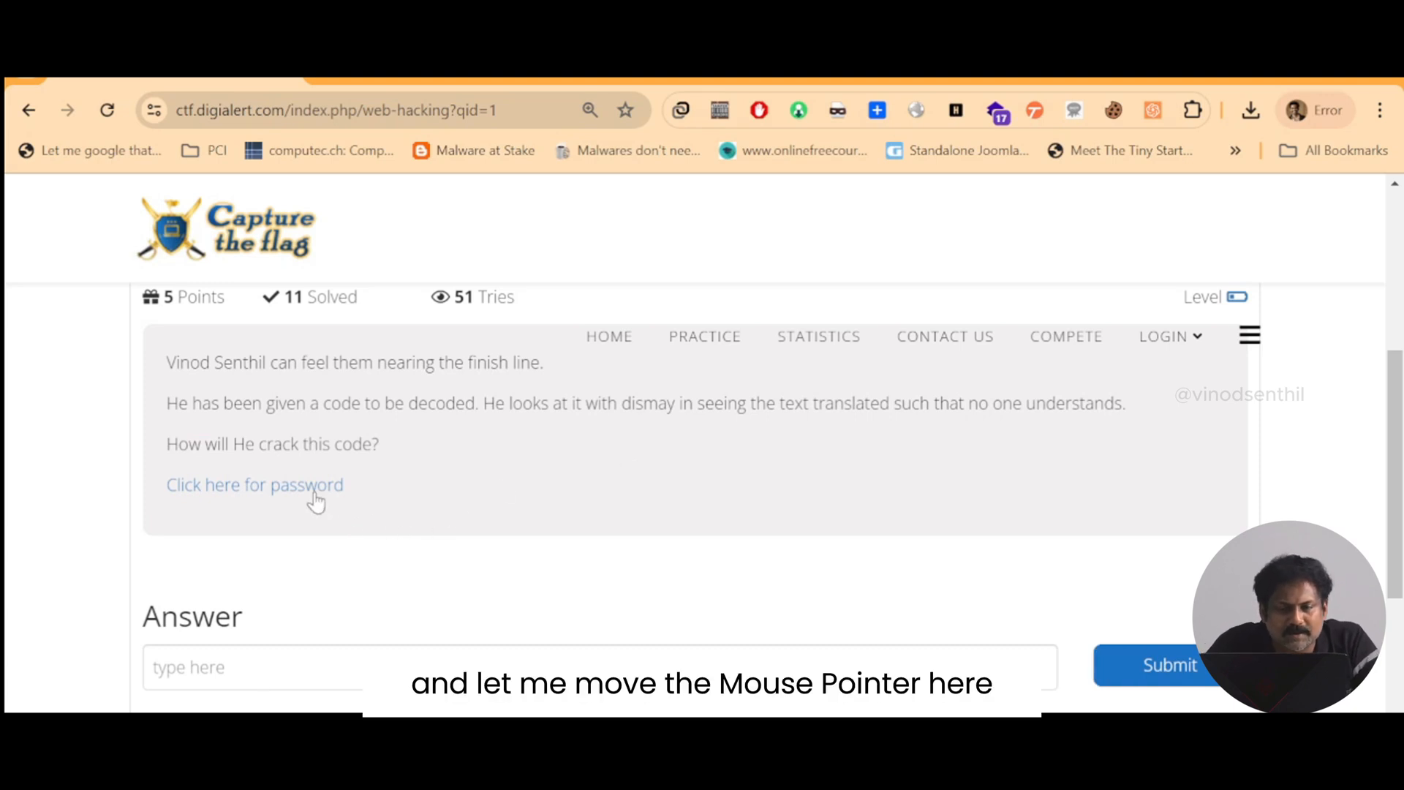
click(255, 484)
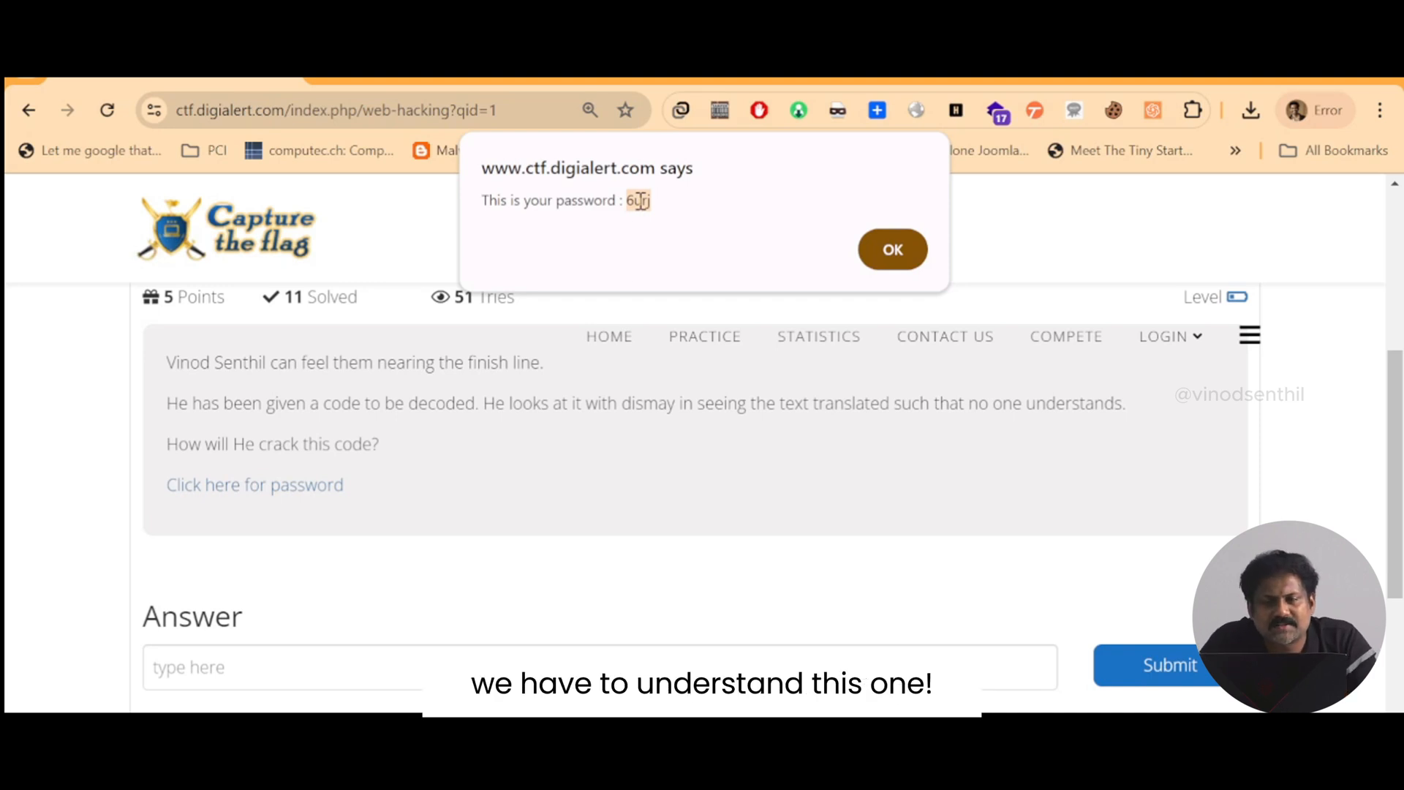
click(890, 248)
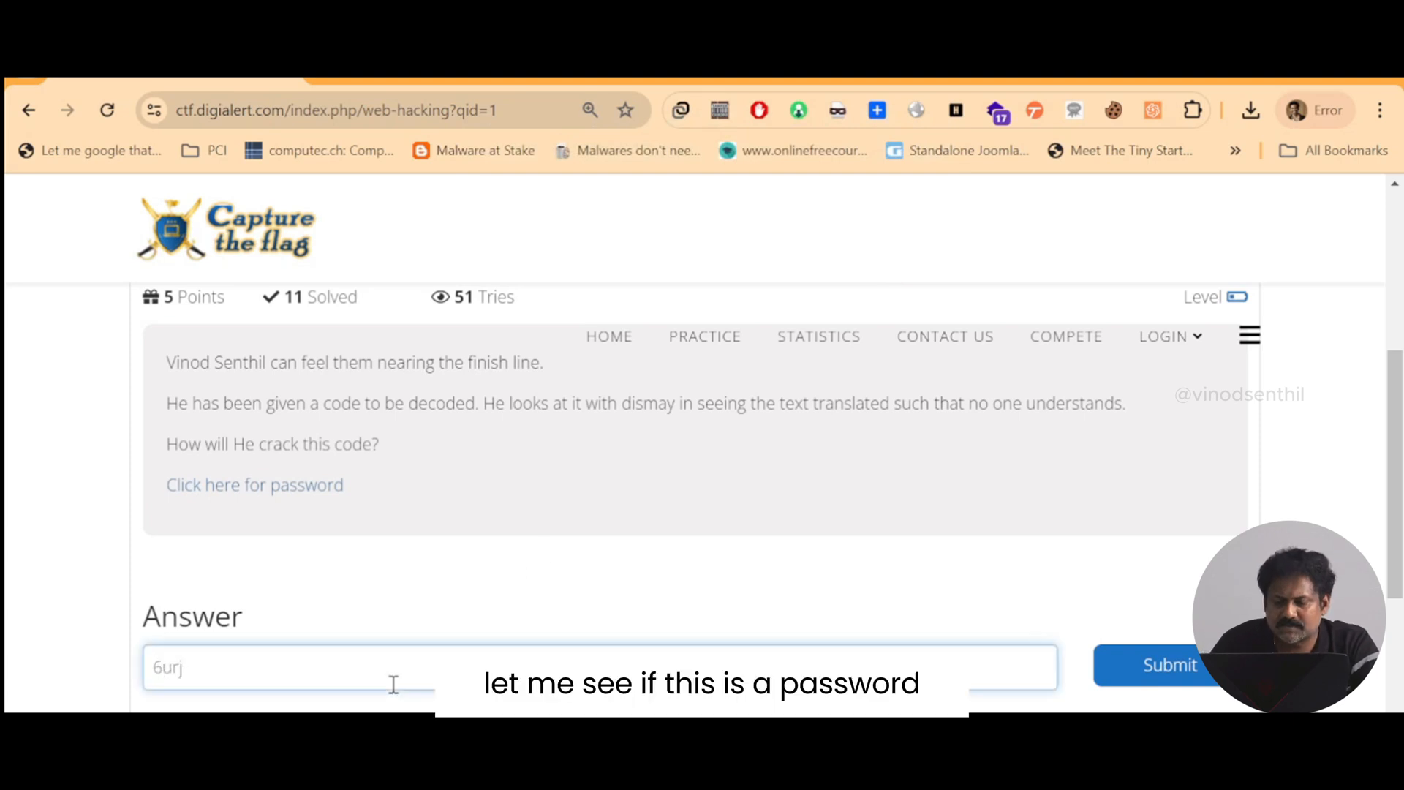
click(1169, 665)
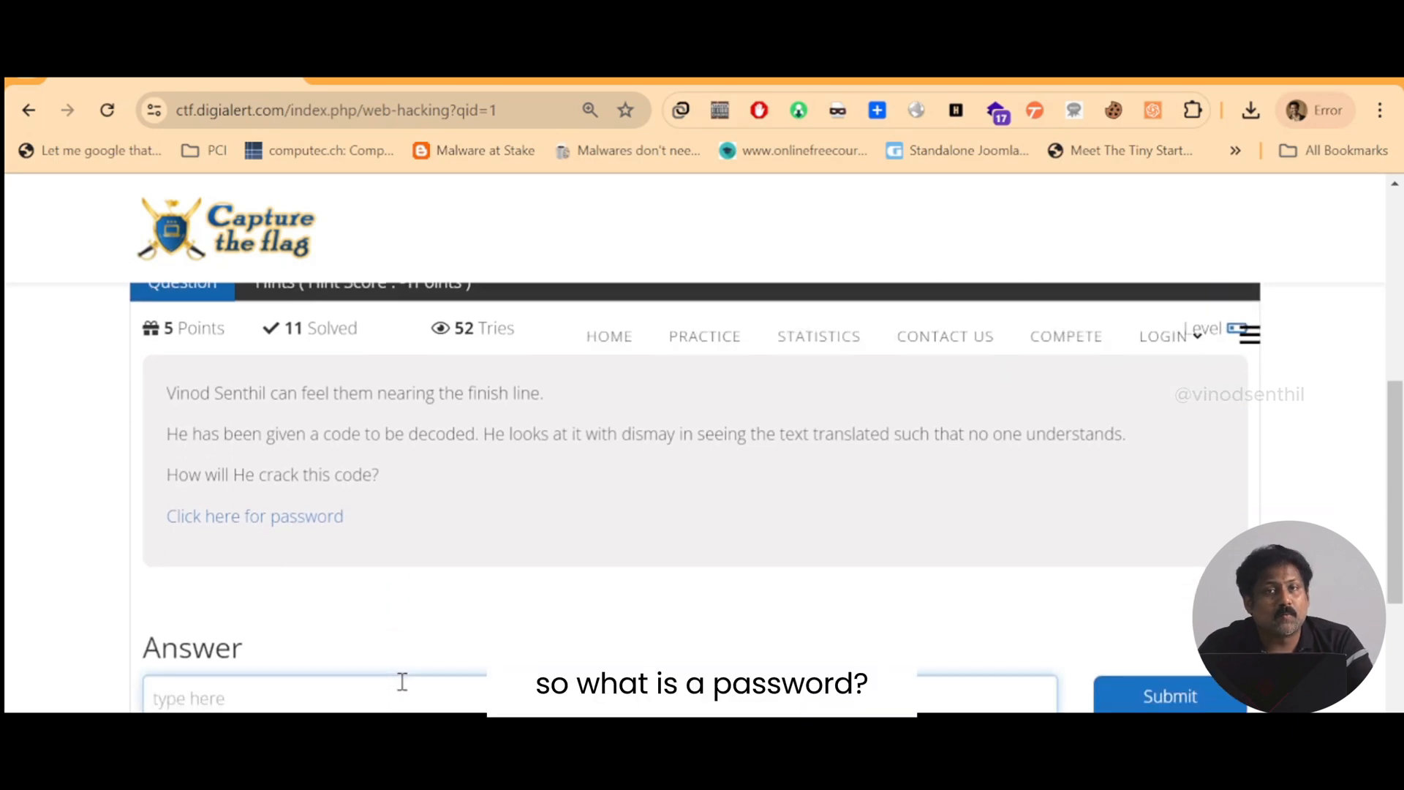
text(6urj)
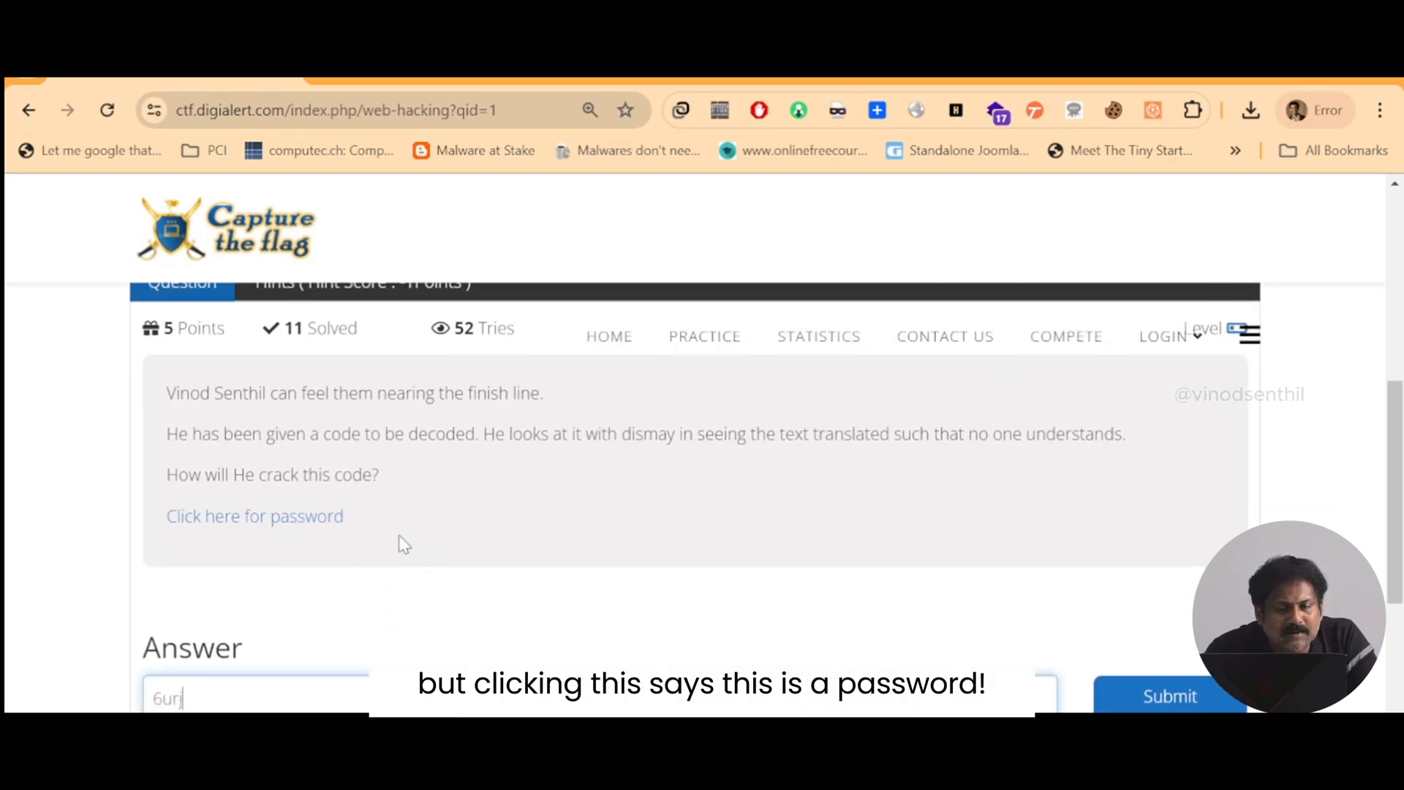
click(255, 515)
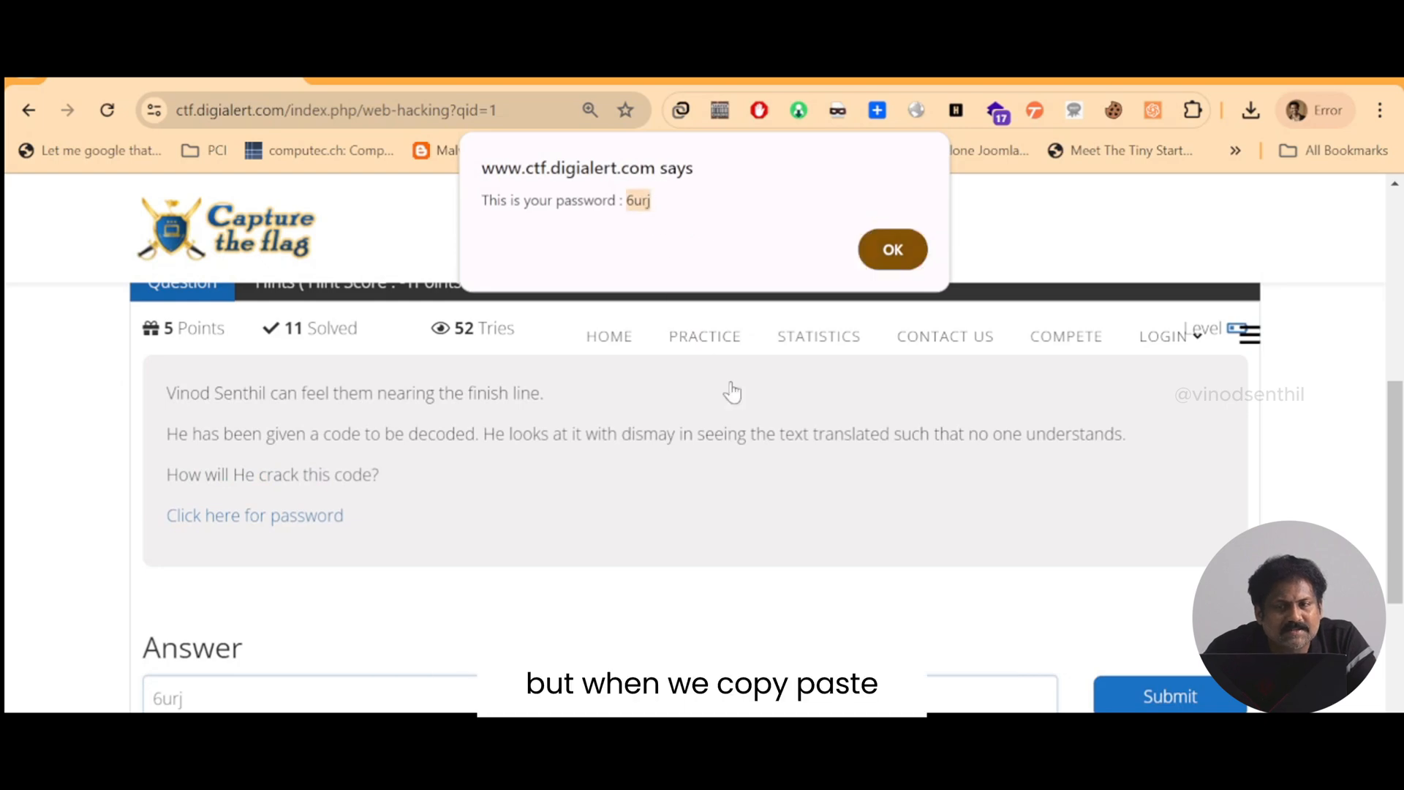
click(891, 249)
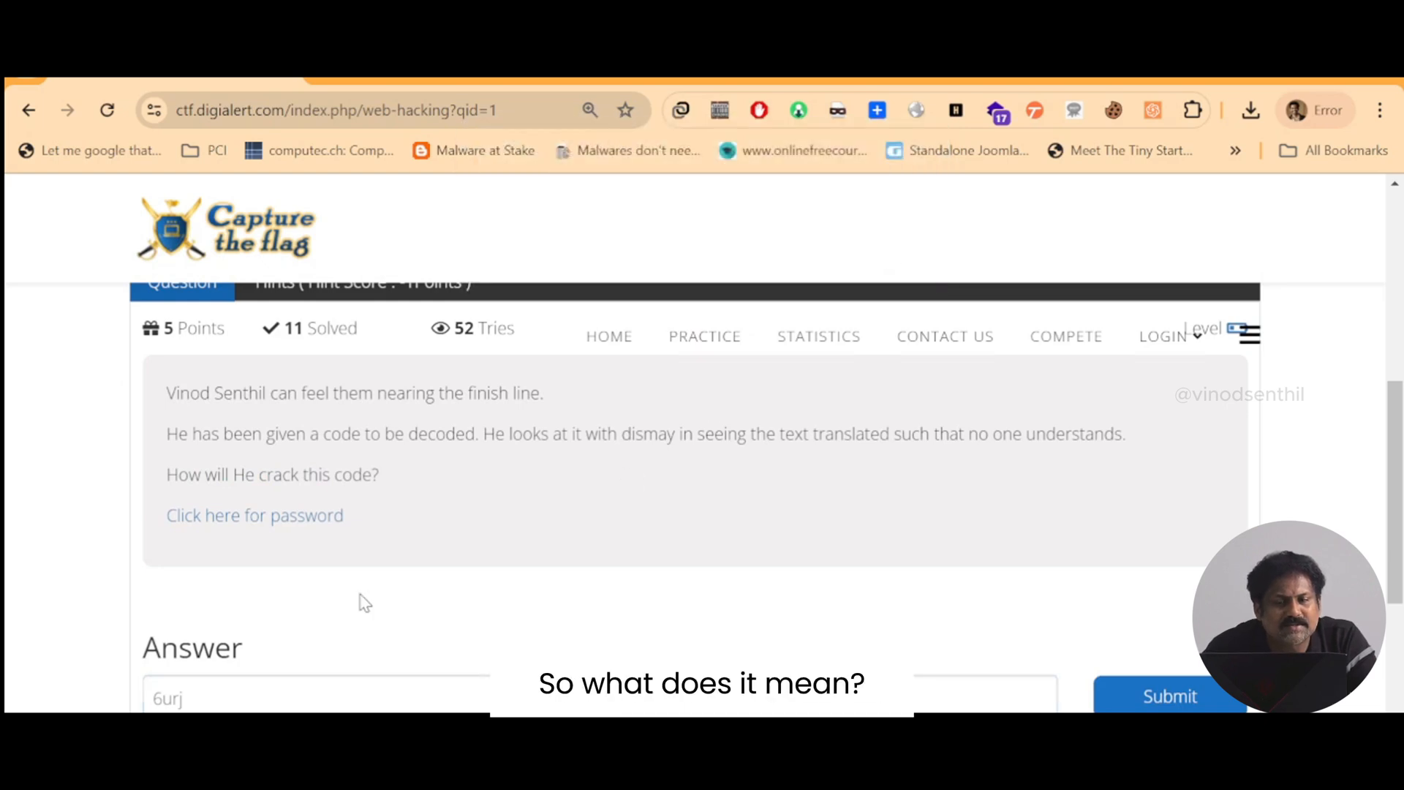
click(215, 699)
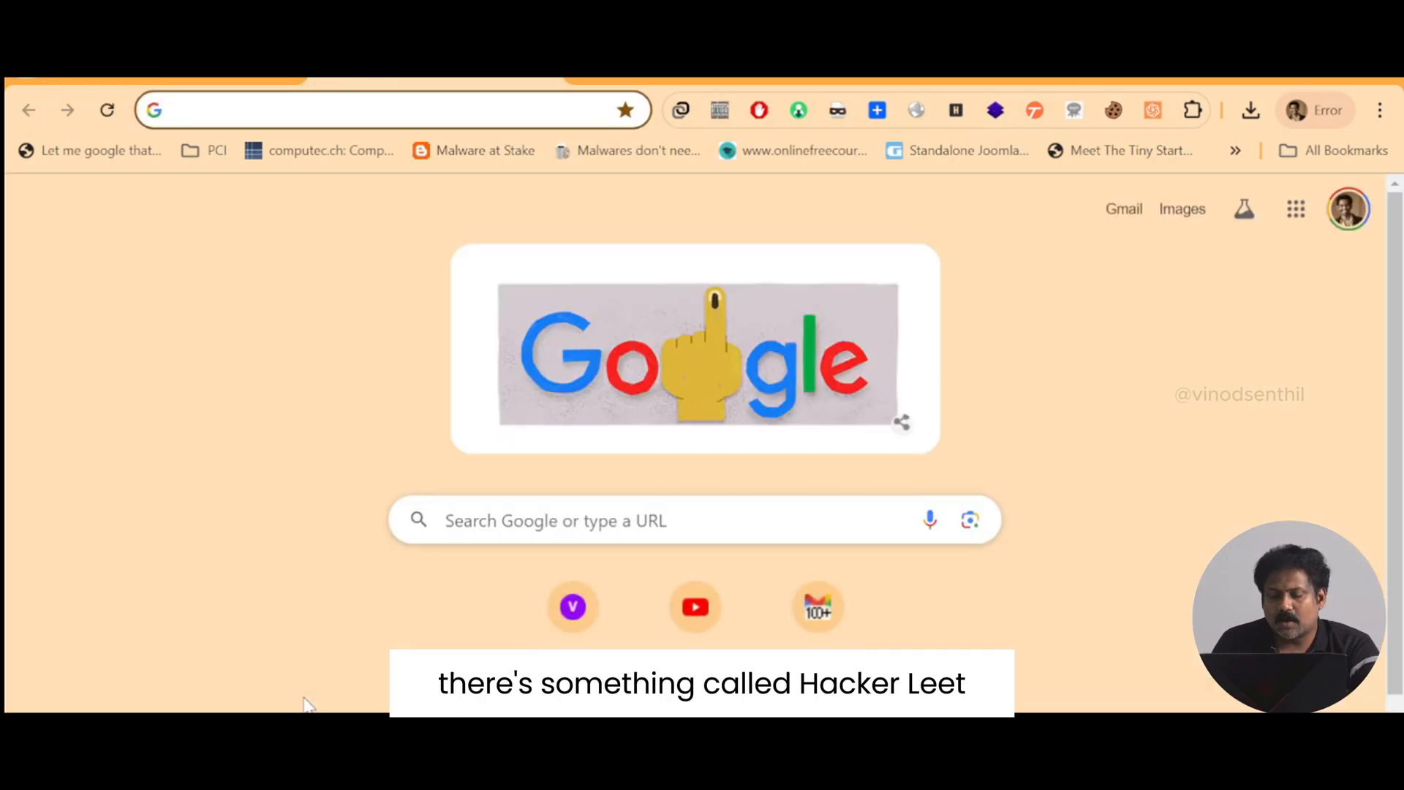
Step: Search Google for 'hacker leet translator' and open LingoJam's Leet Hacker Language translator
text(hacker leet)
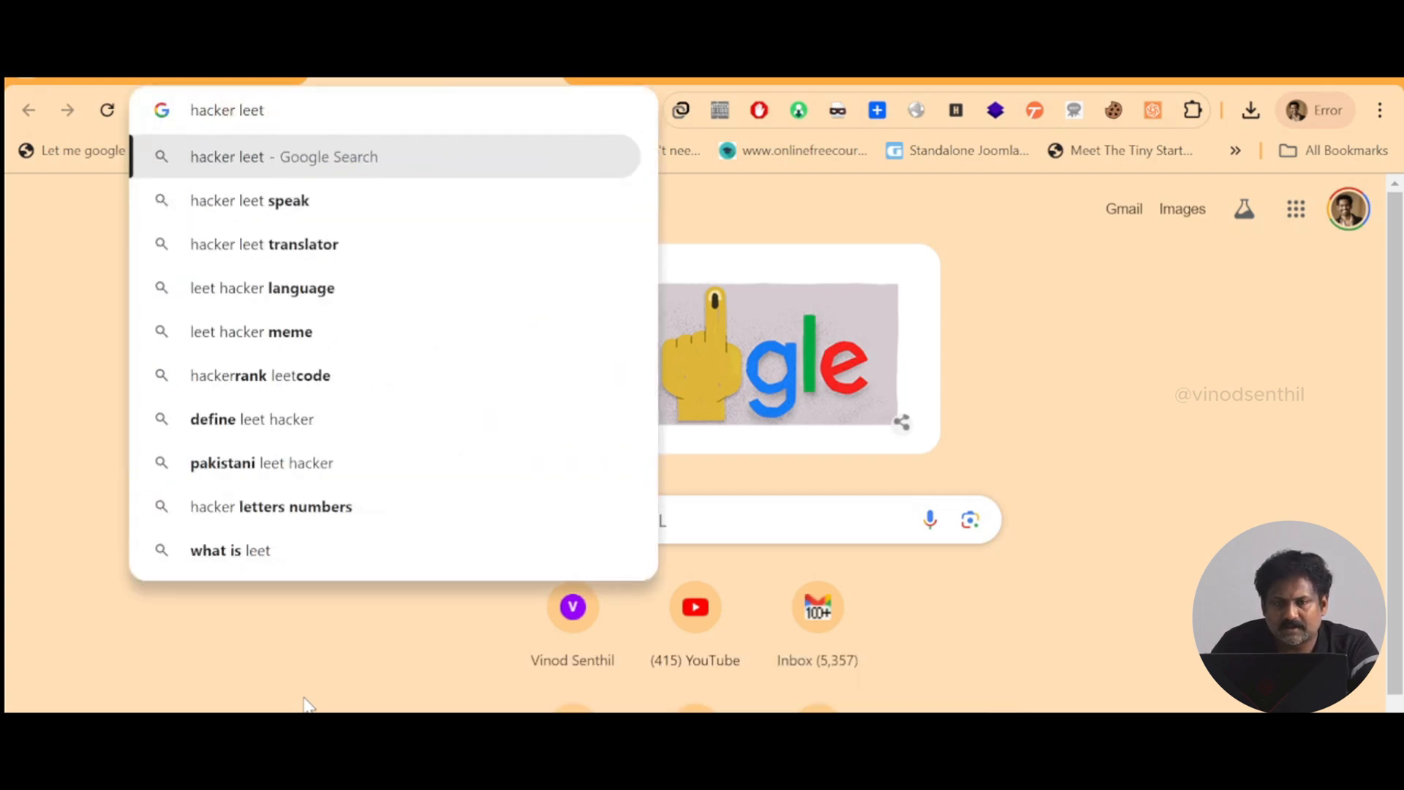
click(263, 243)
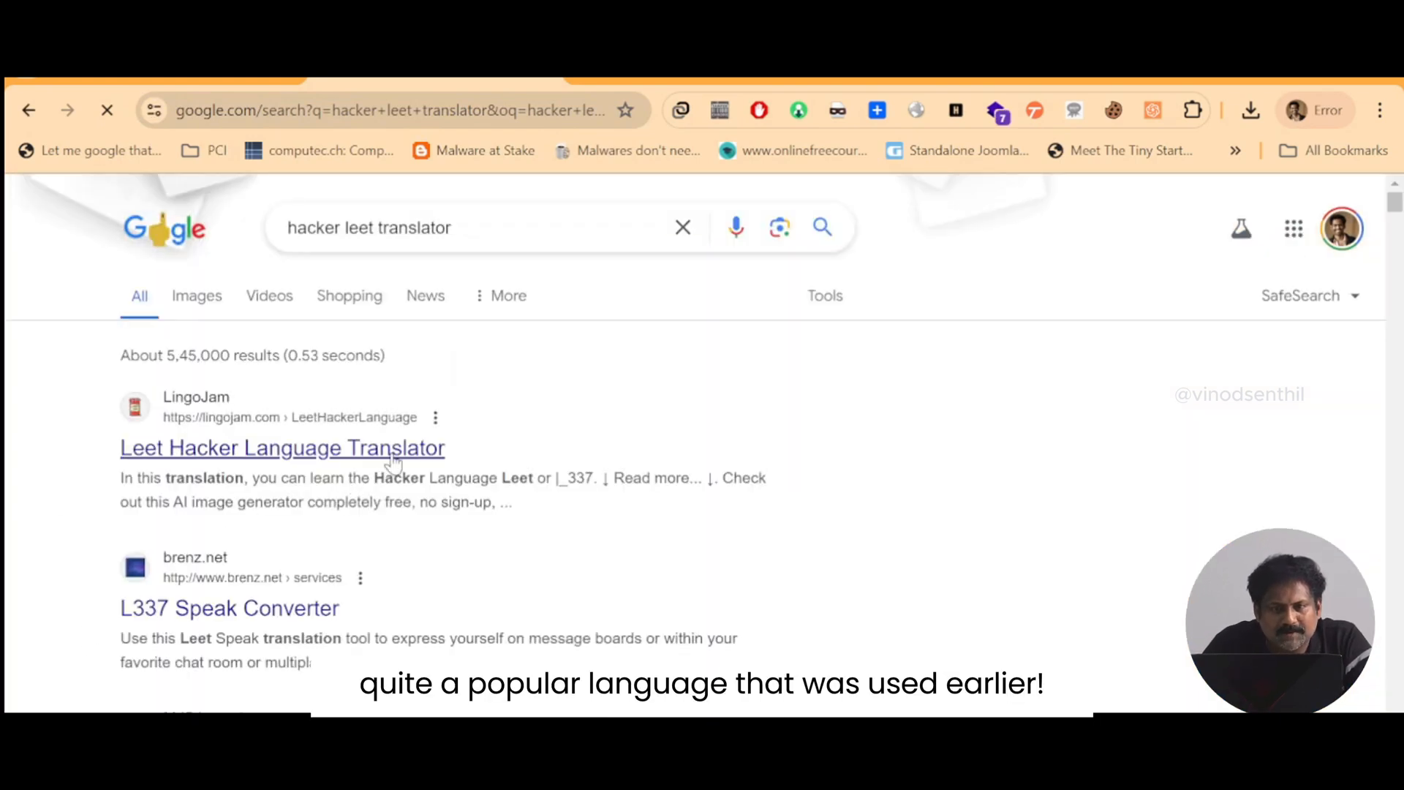
click(283, 447)
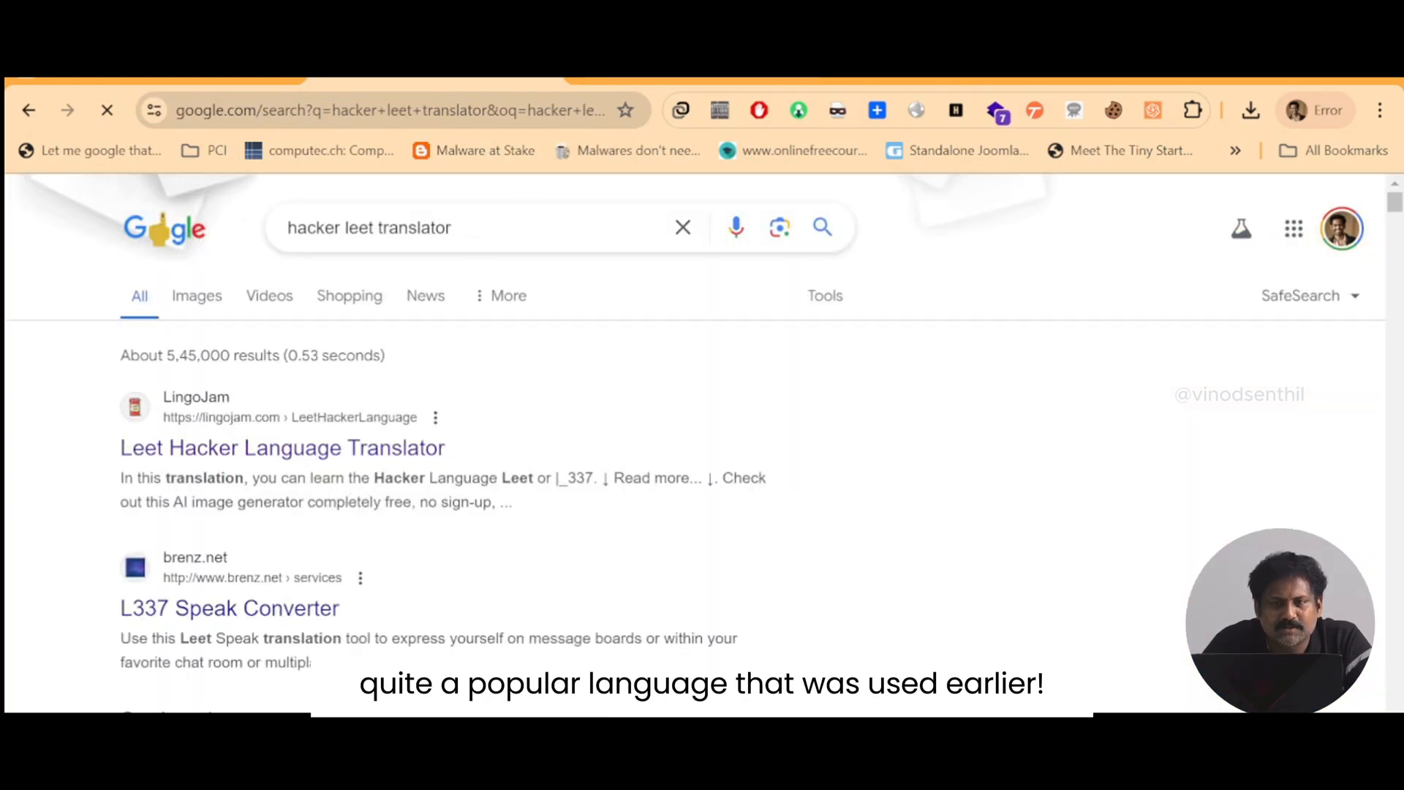
click(282, 448)
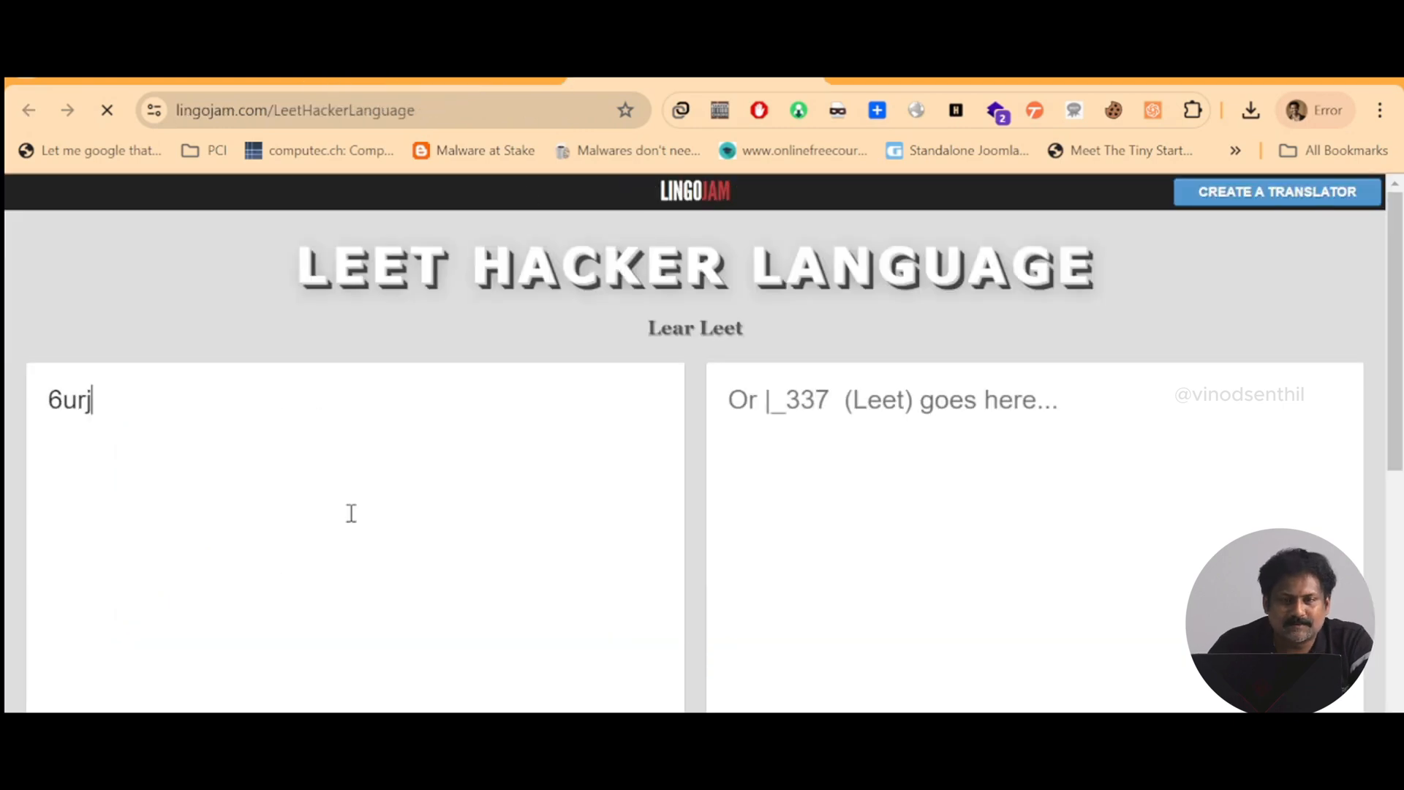
scroll(down, 3)
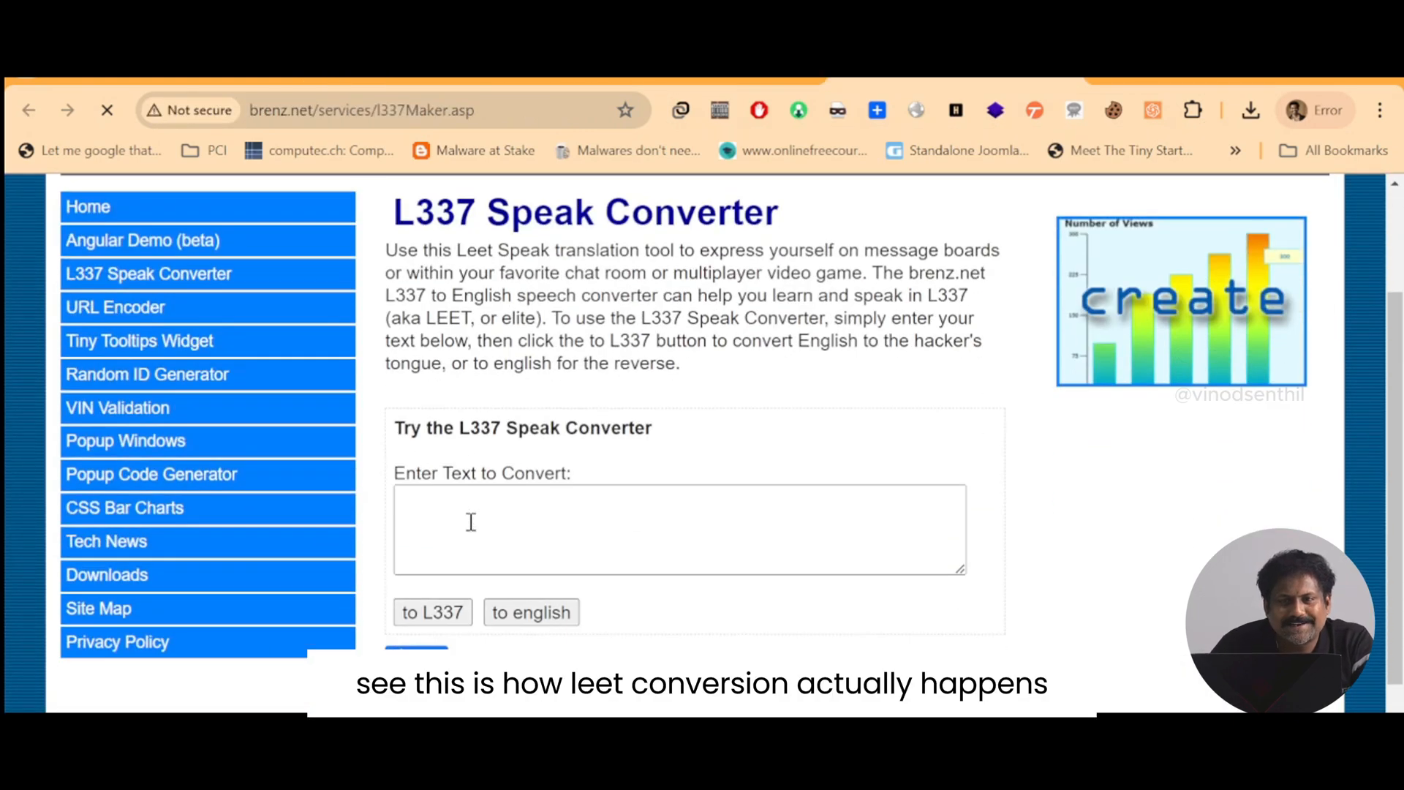
Step: Convert 6urj to English on brenz.net, which stays 6urj, then re-enter 6urj for L337
text(6urj)
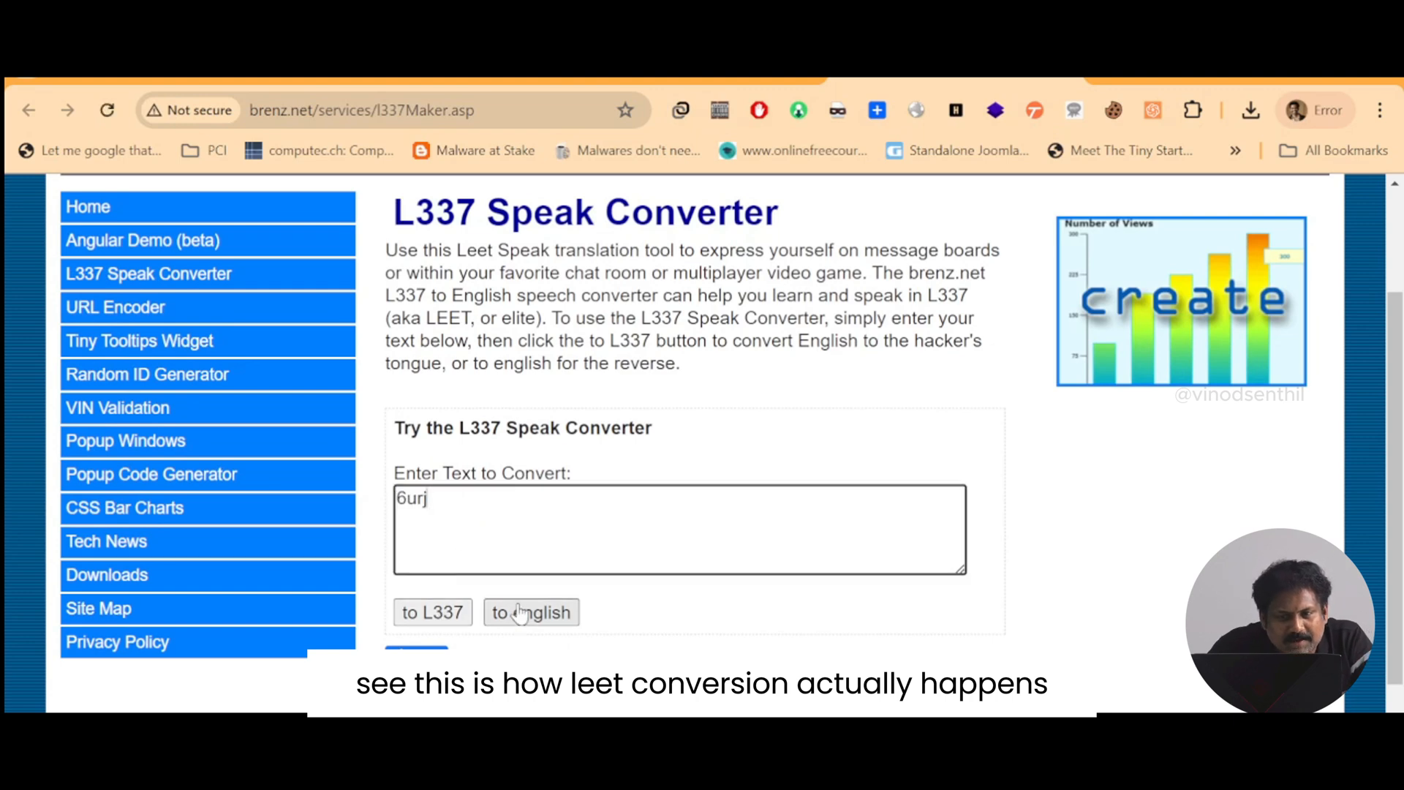
click(530, 611)
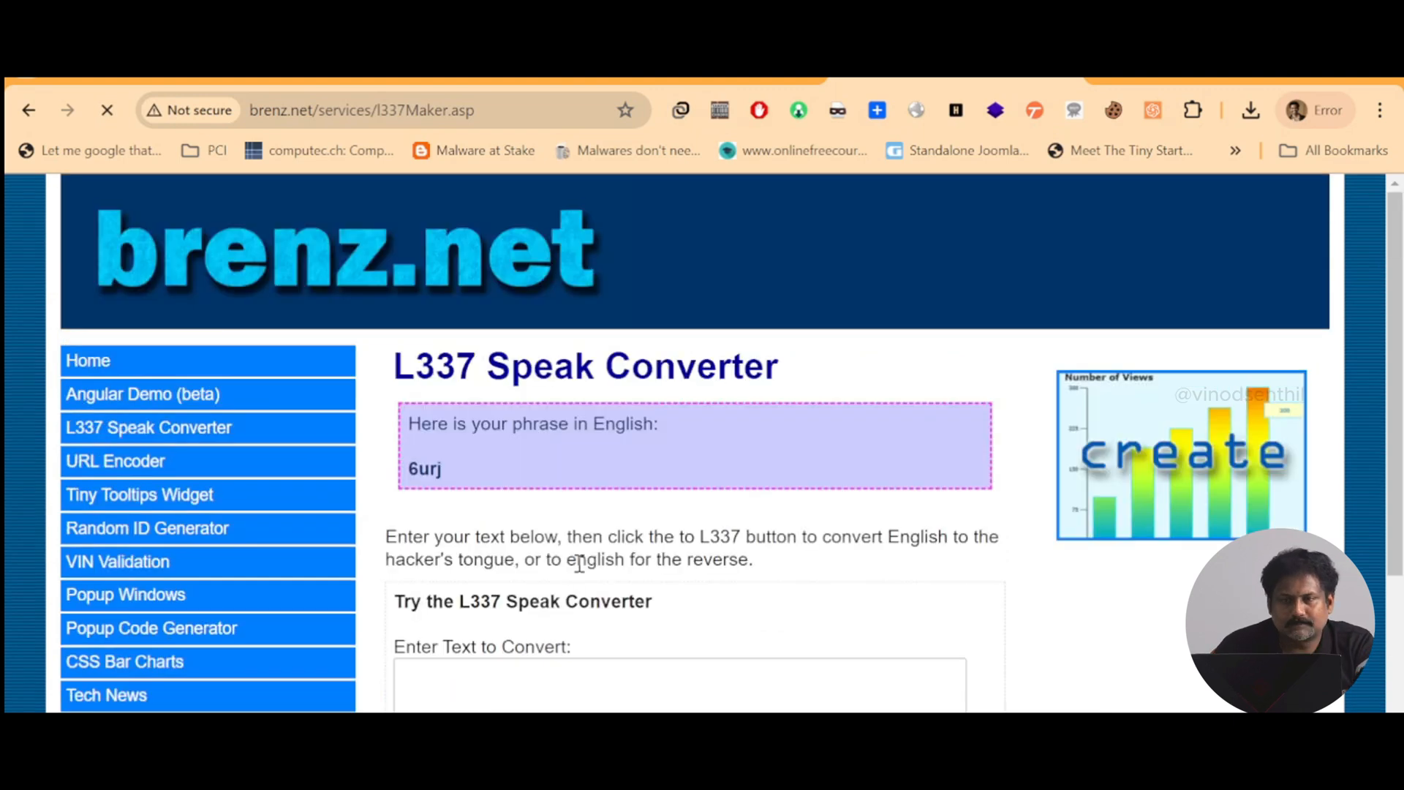
scroll(down, 3)
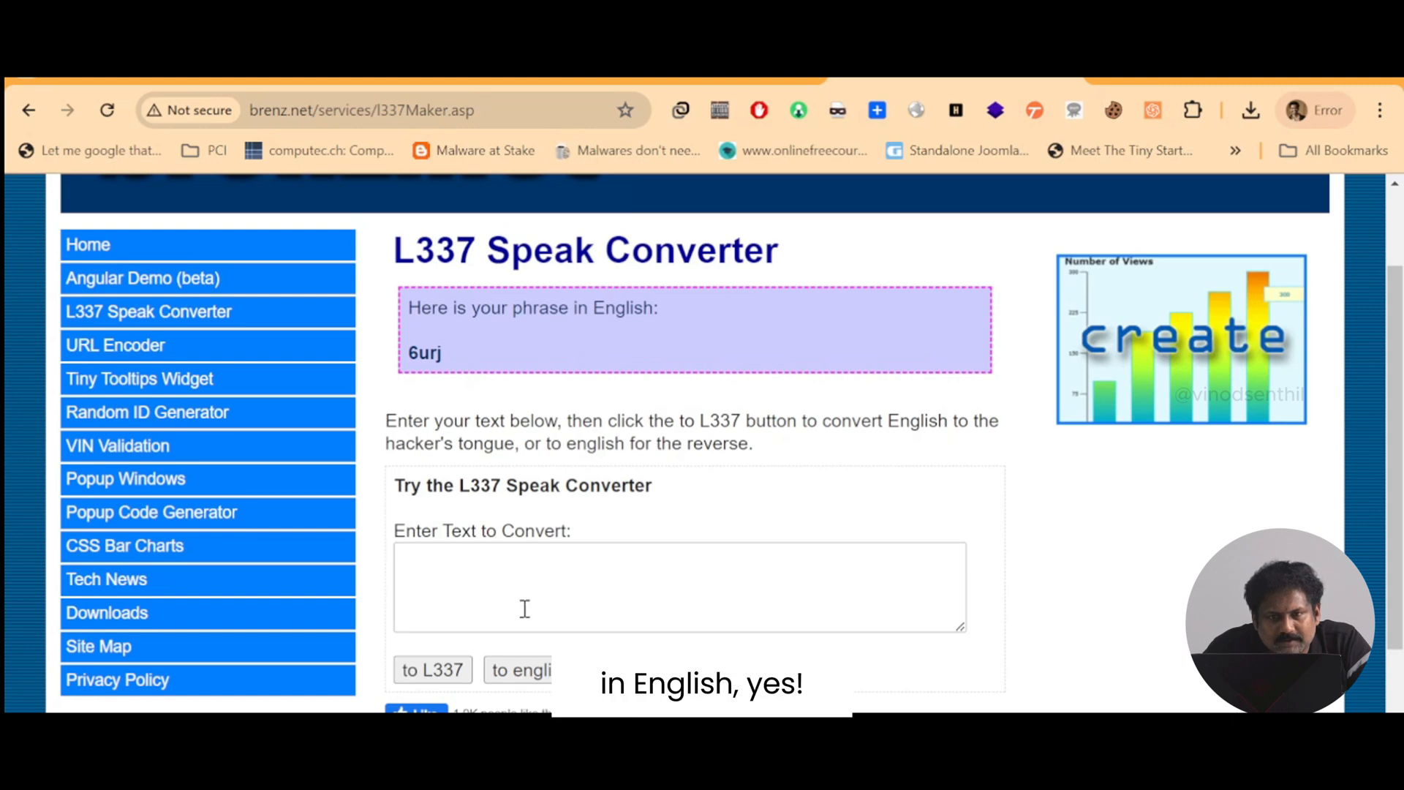
double_click(425, 352)
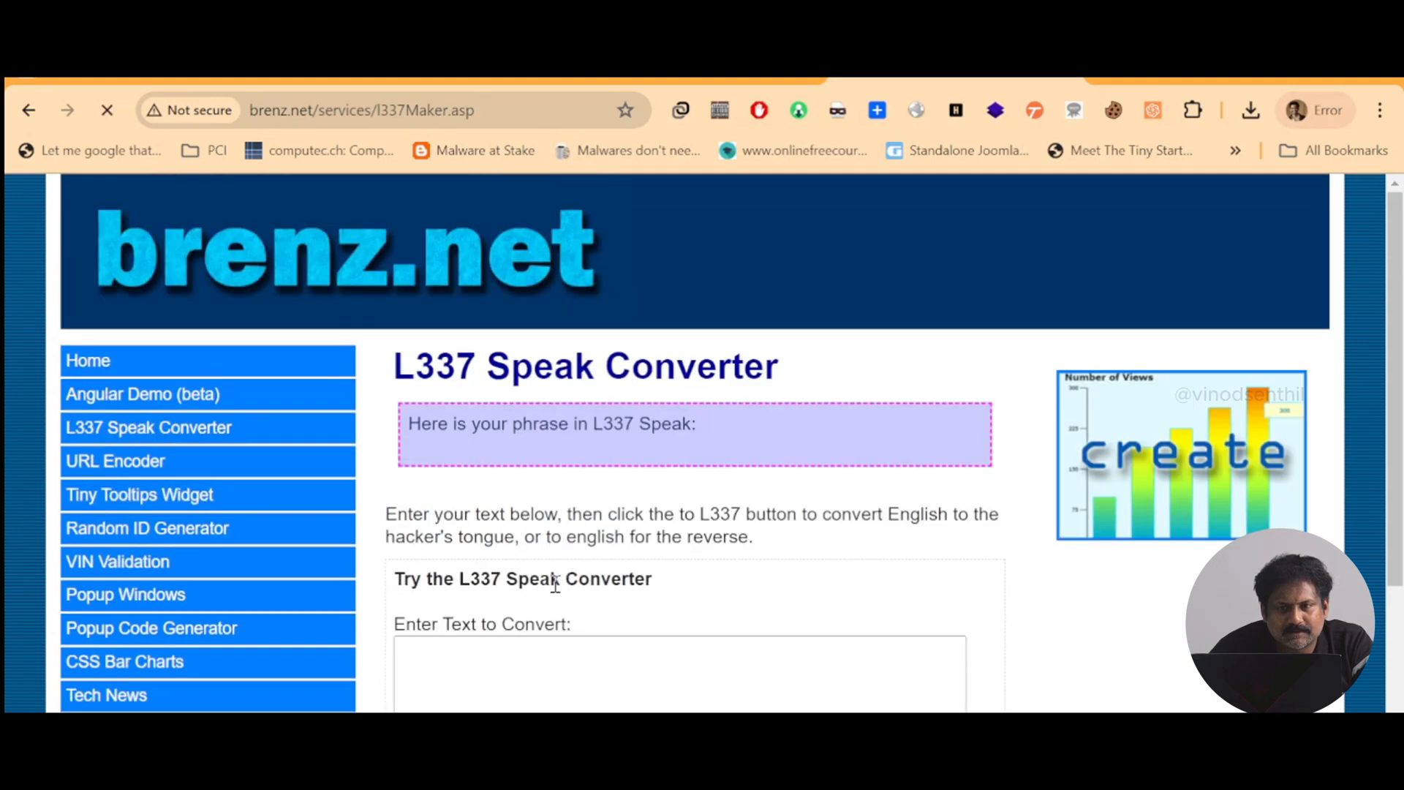
text(6urj)
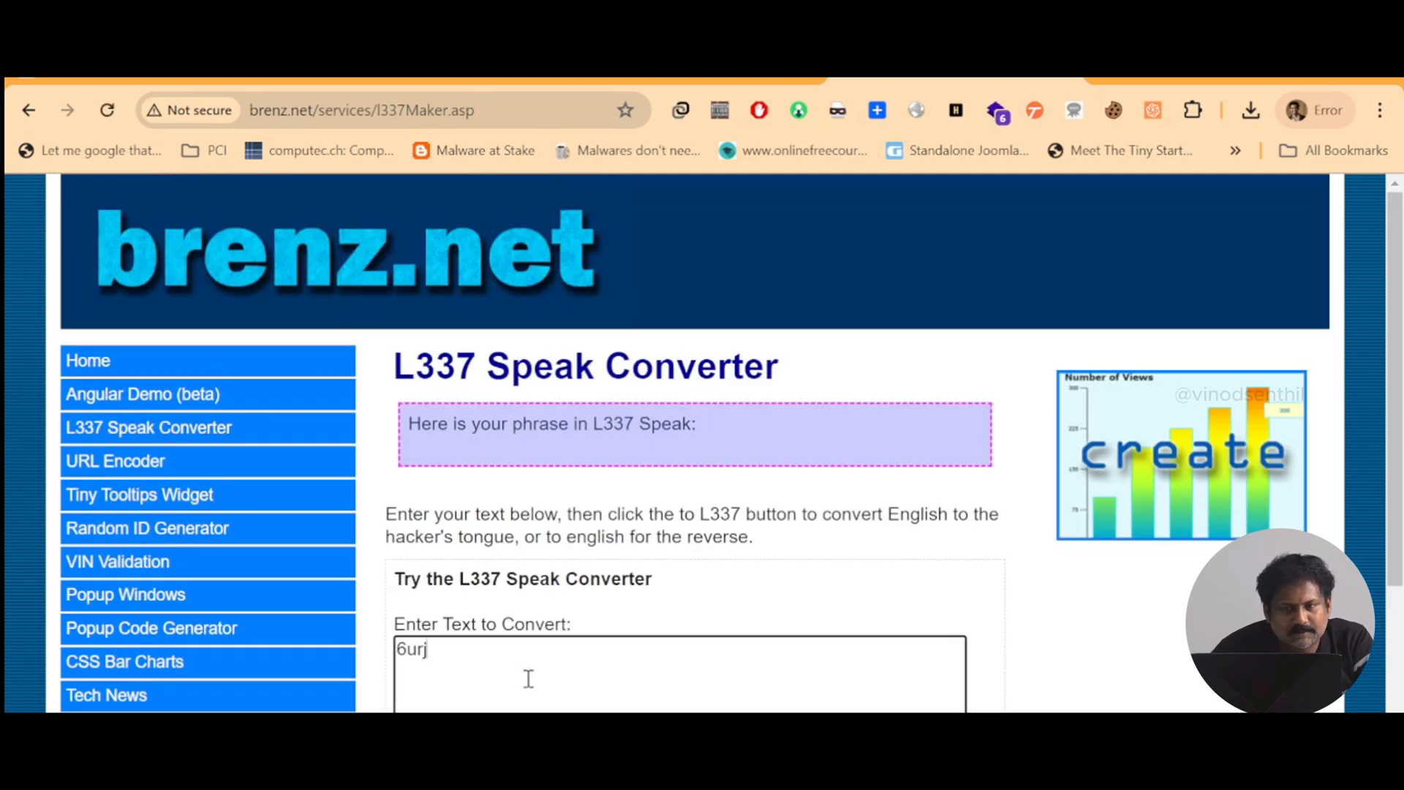
scroll(down, 3)
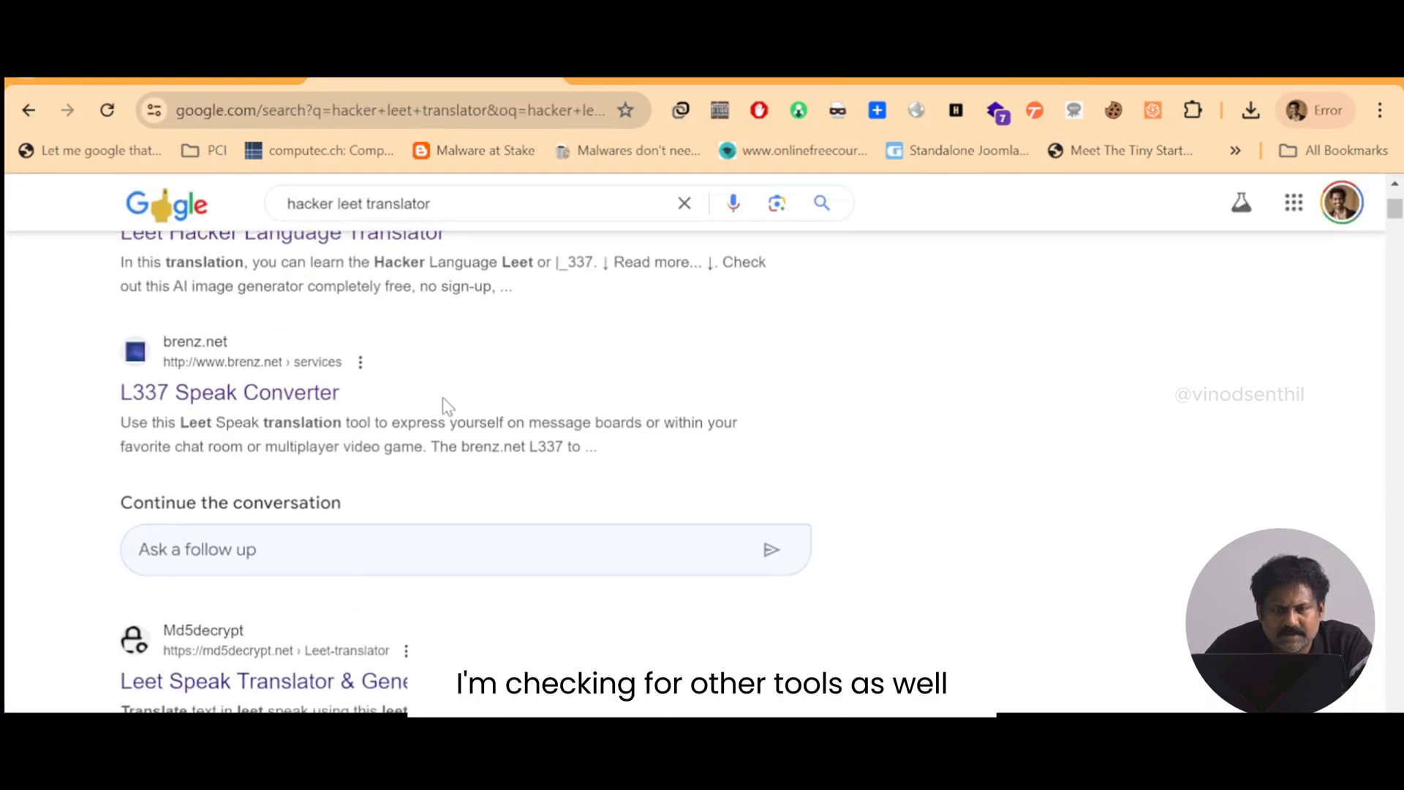
Step: Scroll the results down to funtranslations.com's Leet / H4X0R Slang Translator link and open it
scroll(down, 3)
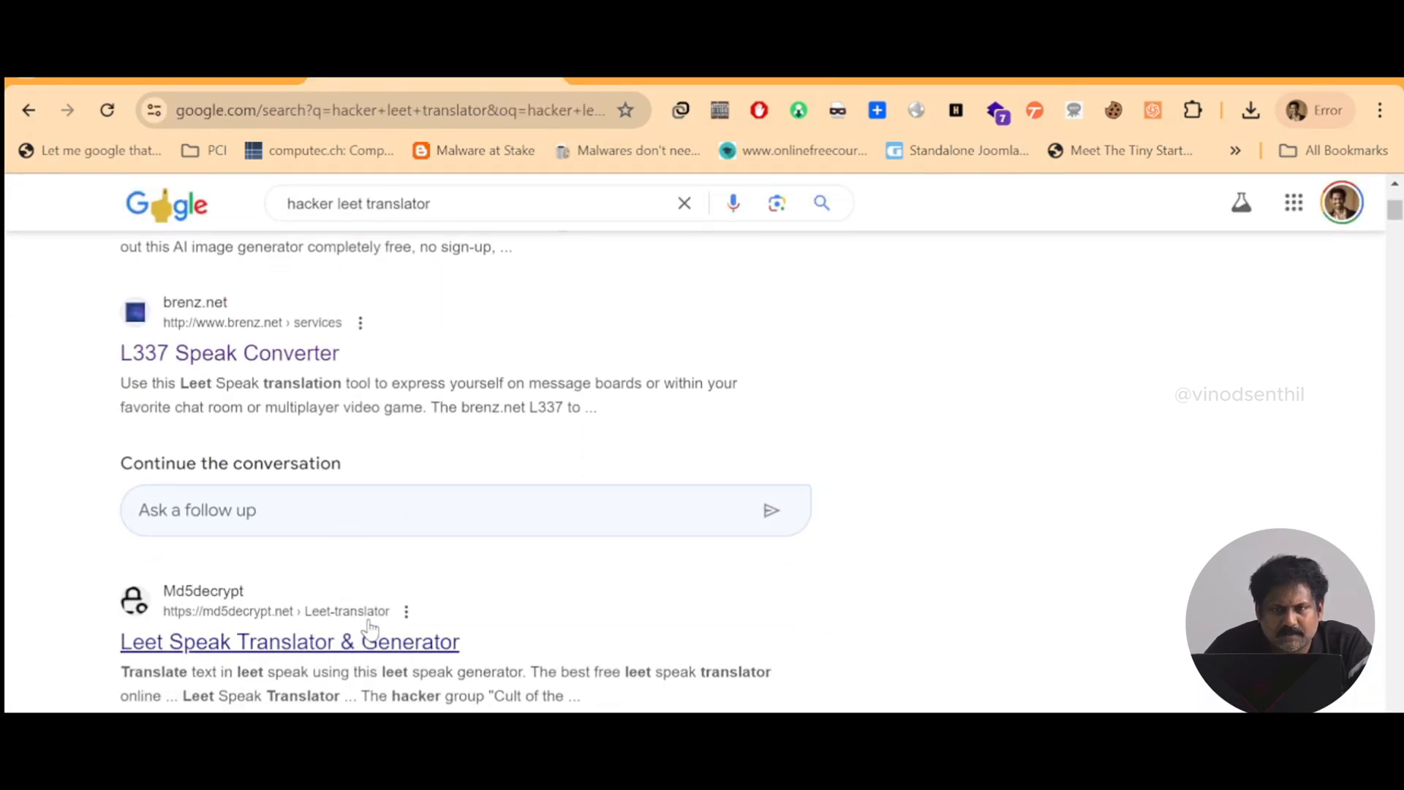
scroll(down, 3)
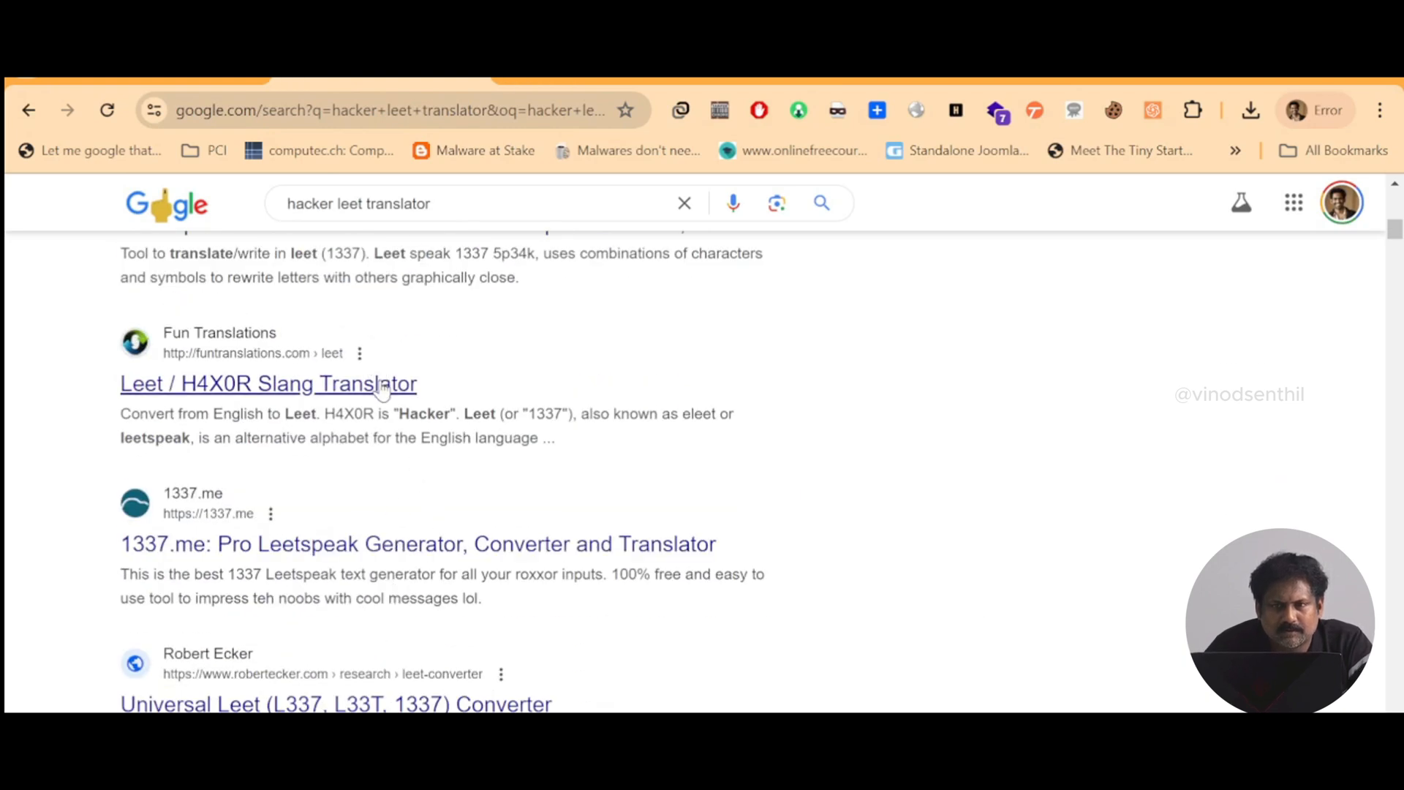
click(268, 383)
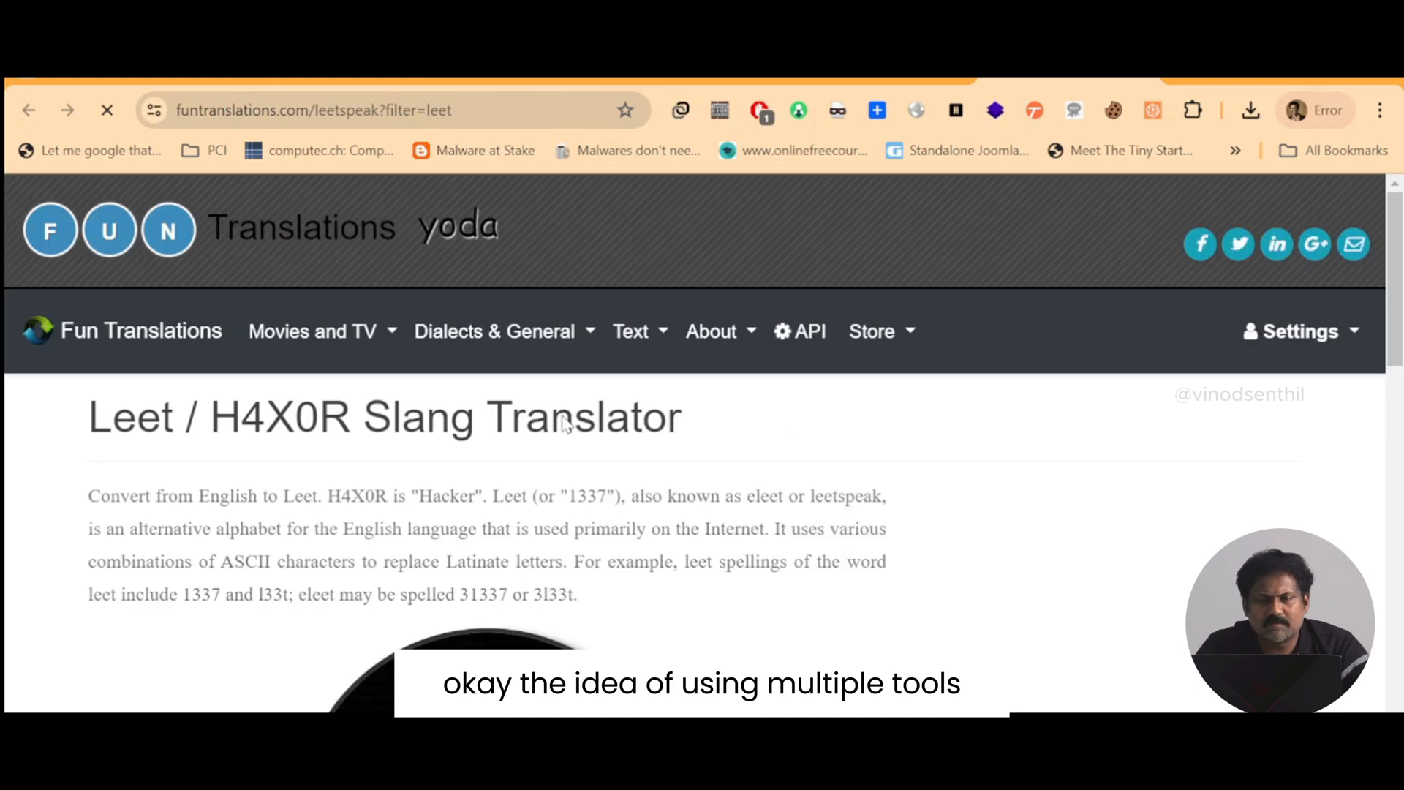
Step: Translate 6urj in Fun Translations' leet box and select the result 6ur;
scroll(down, 3)
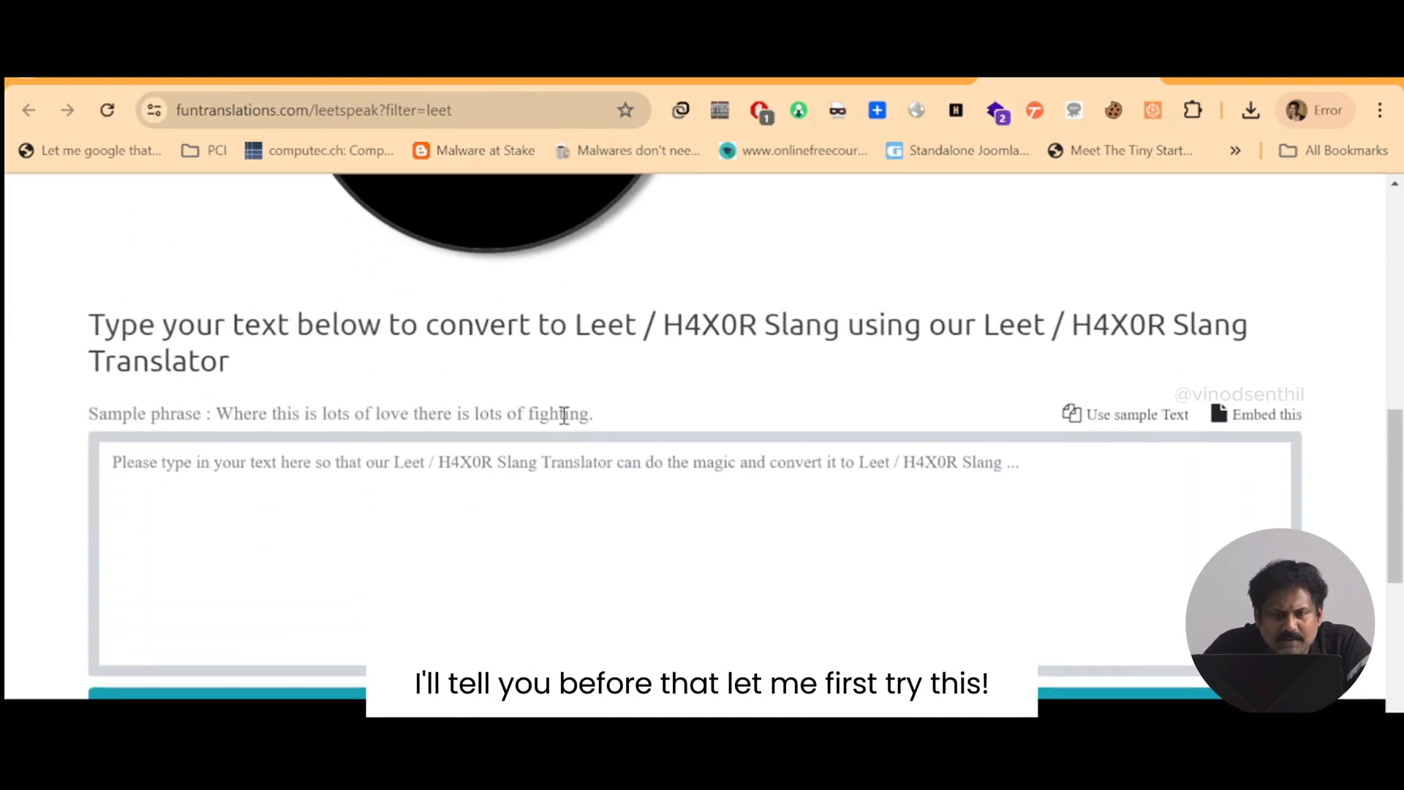
text(6urj)
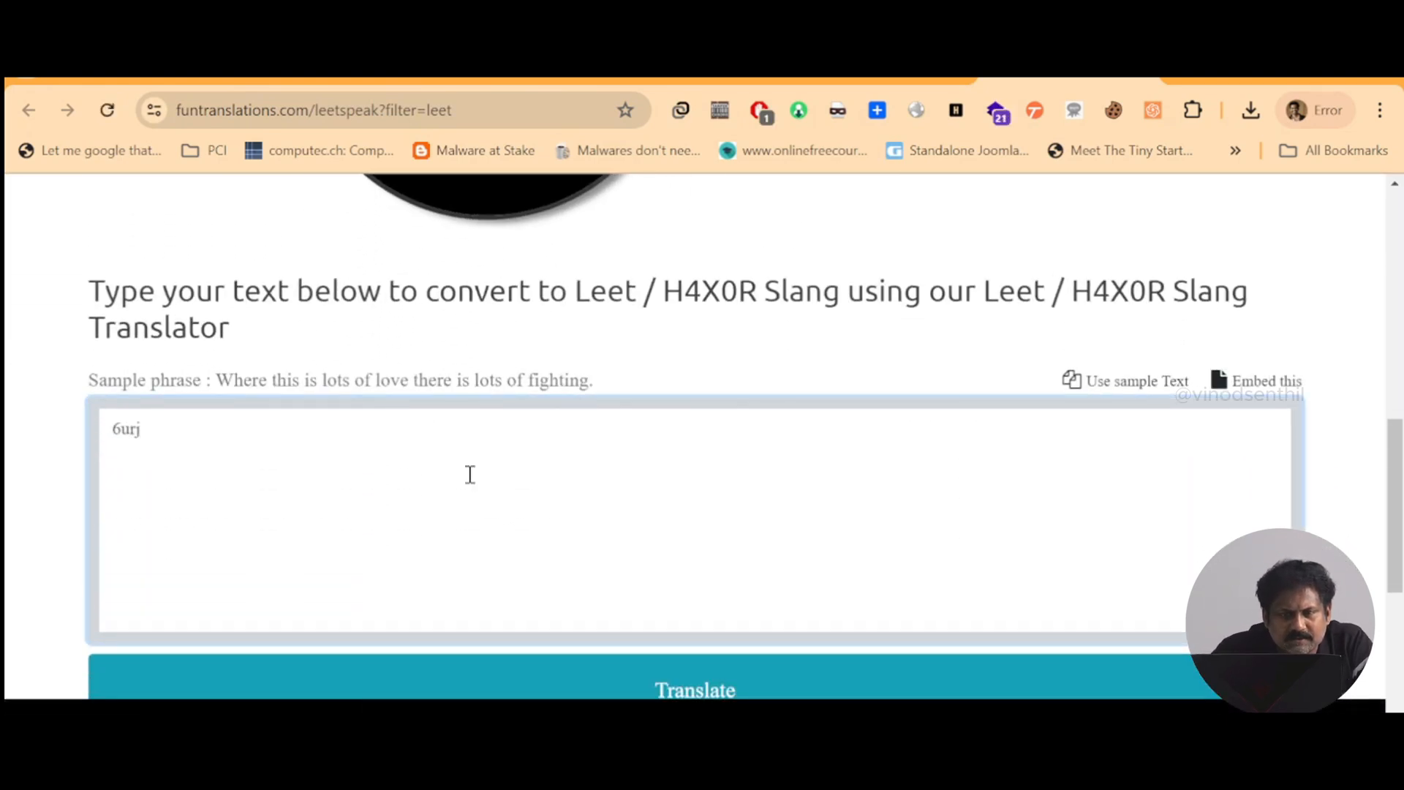
scroll(down, 3)
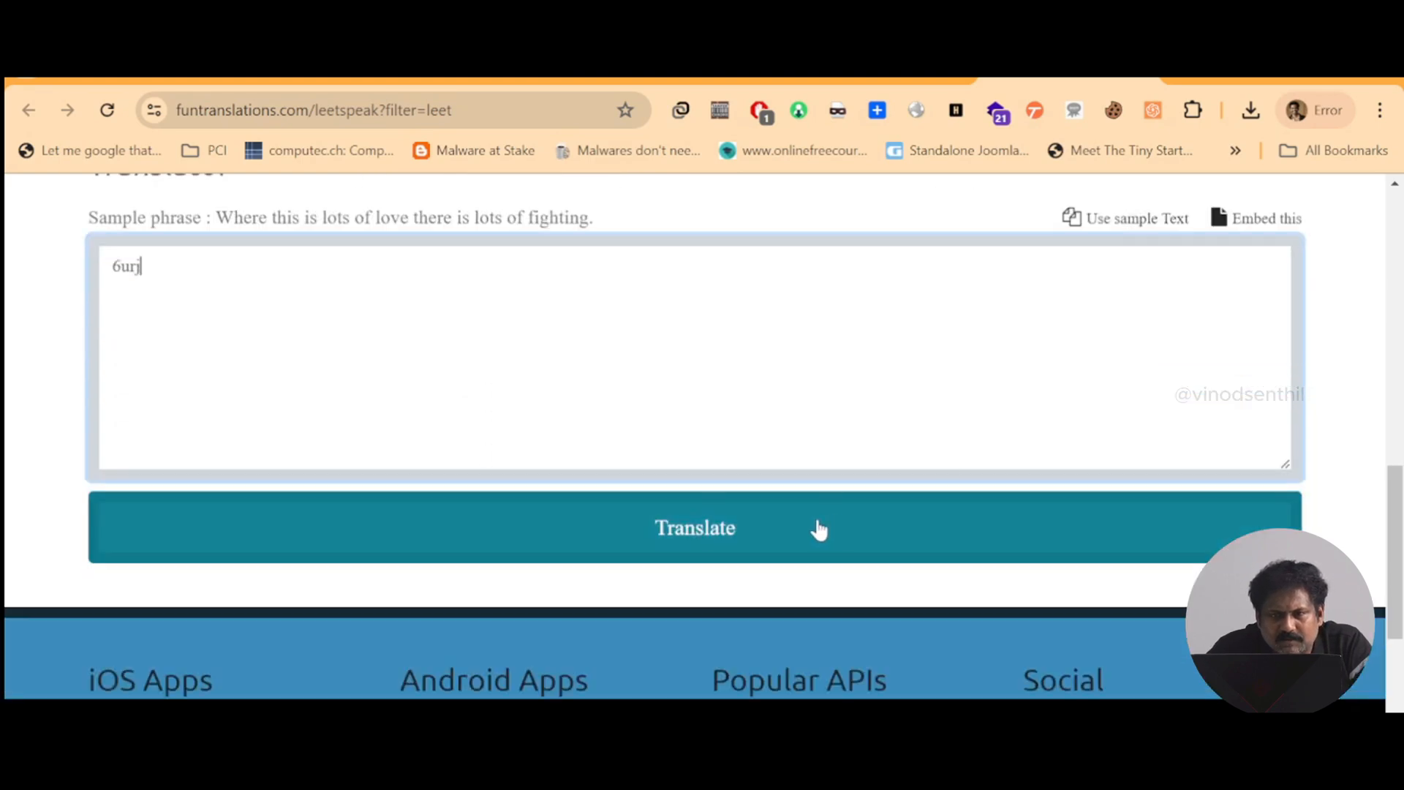
click(695, 527)
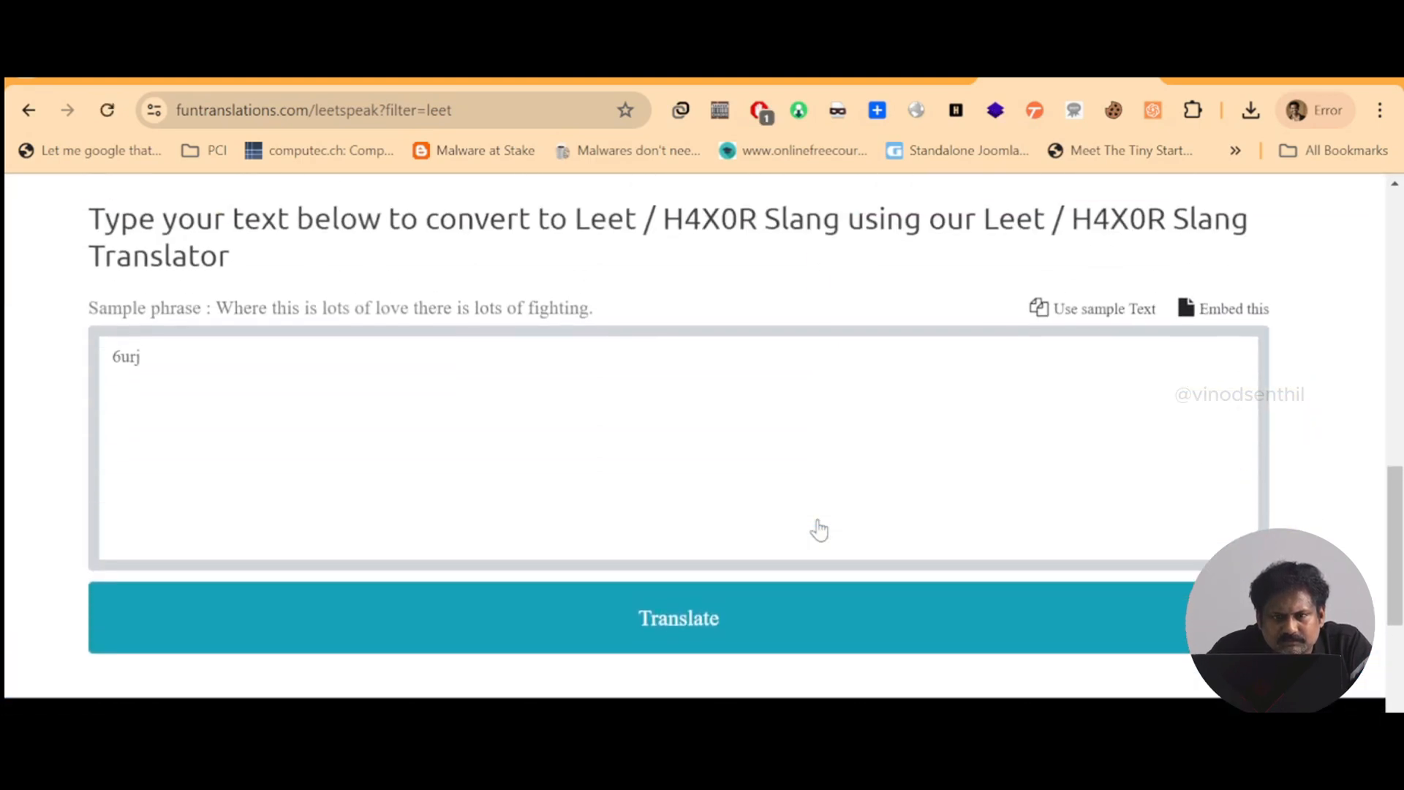
click(678, 618)
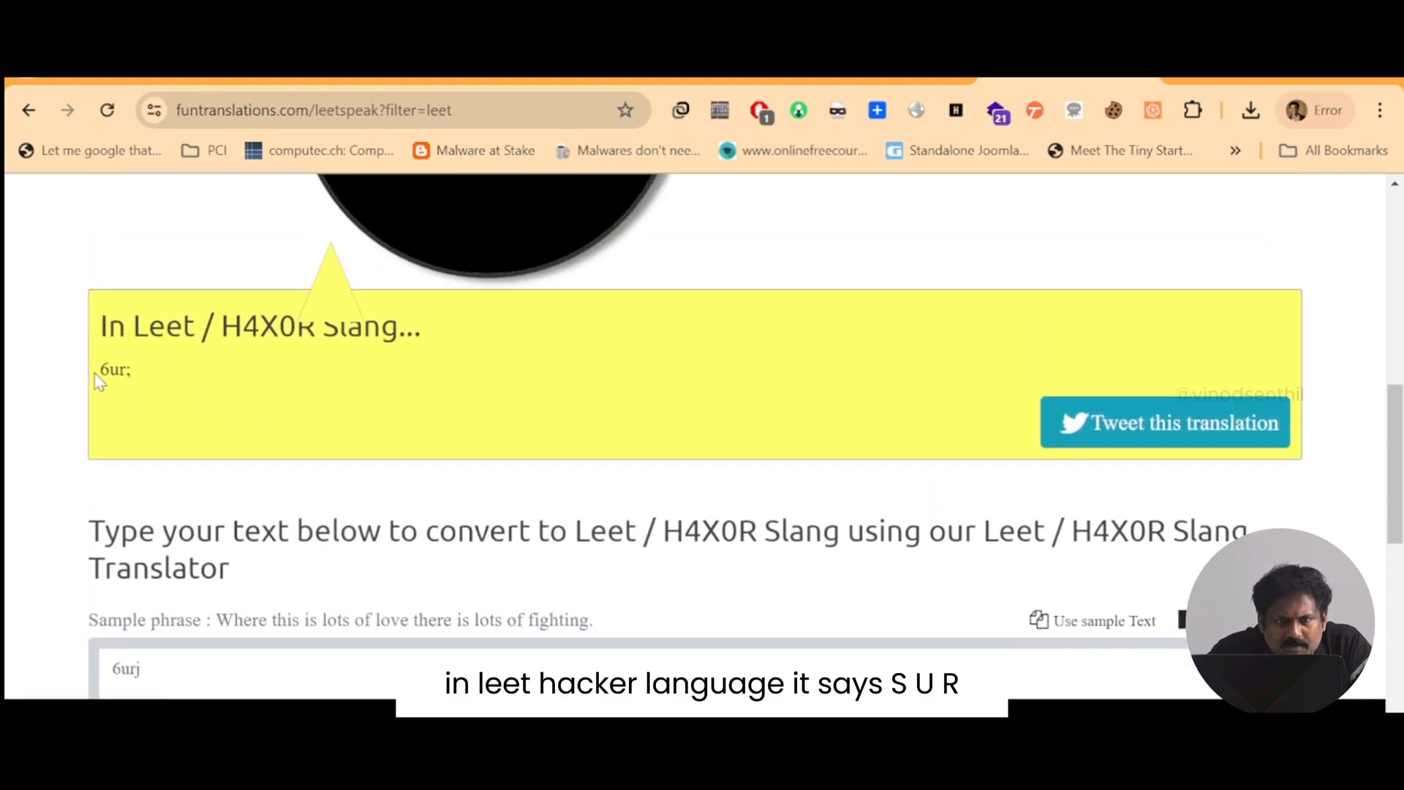
double_click(115, 368)
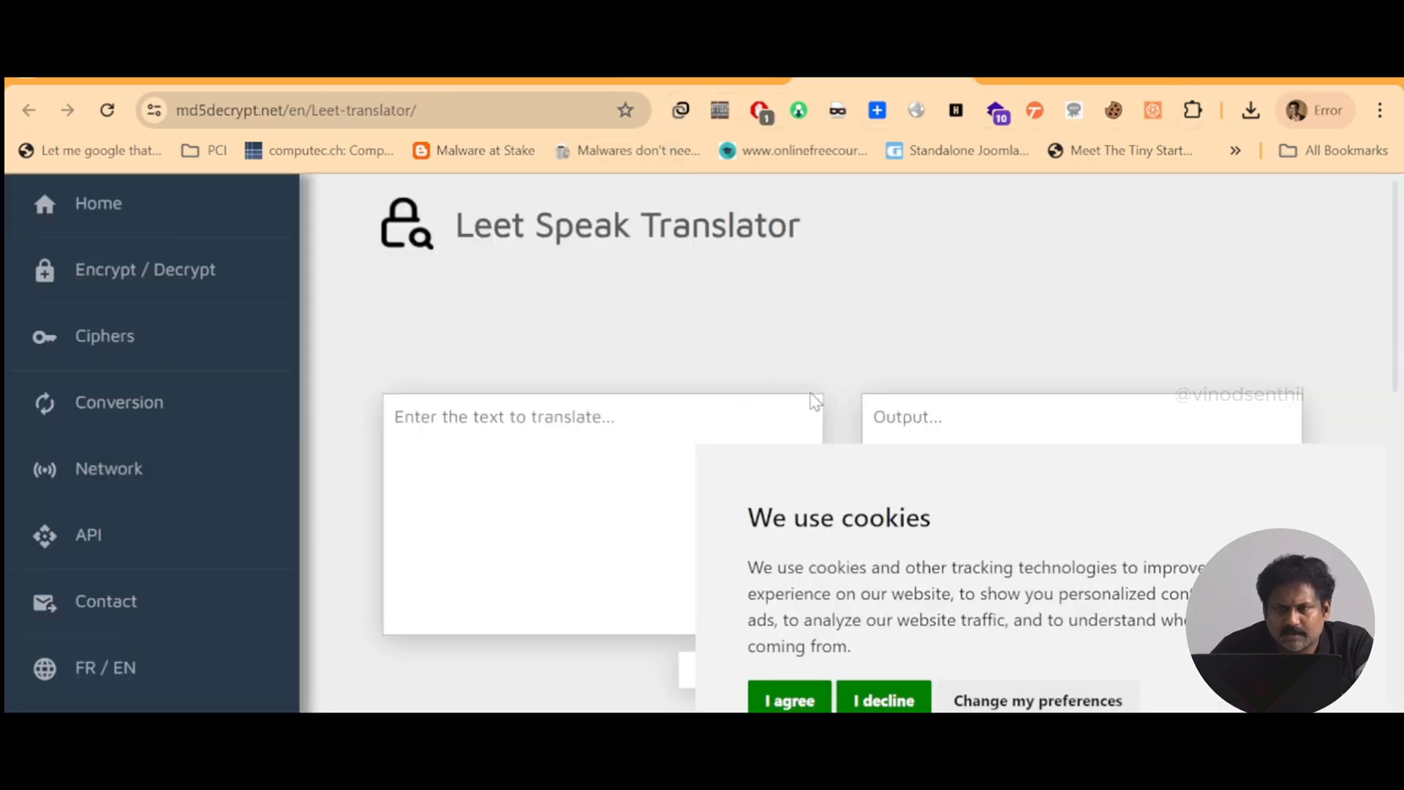
Step: Dismiss md5decrypt's cookie notice, then convert the code on 1337.me with pro mode enabled
click(790, 701)
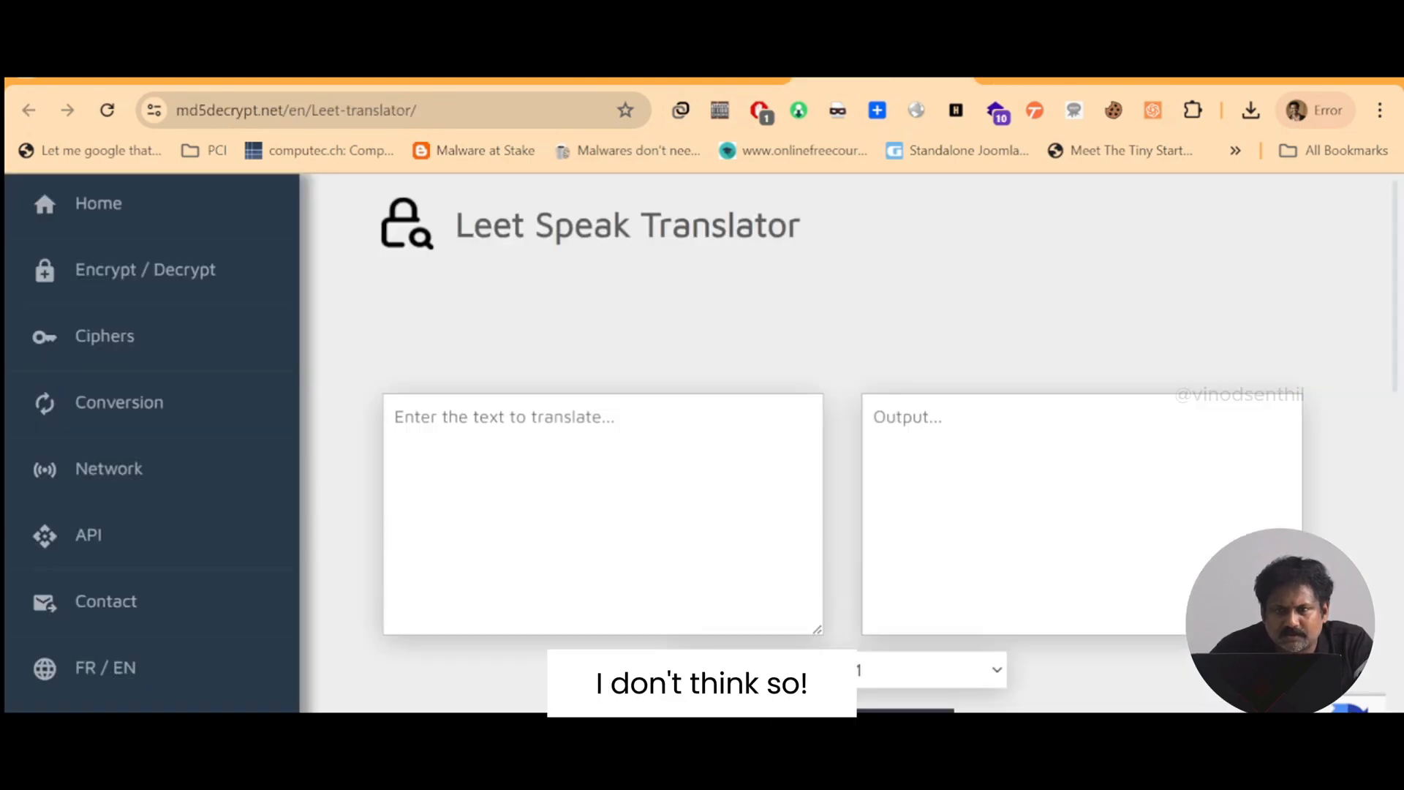
click(29, 109)
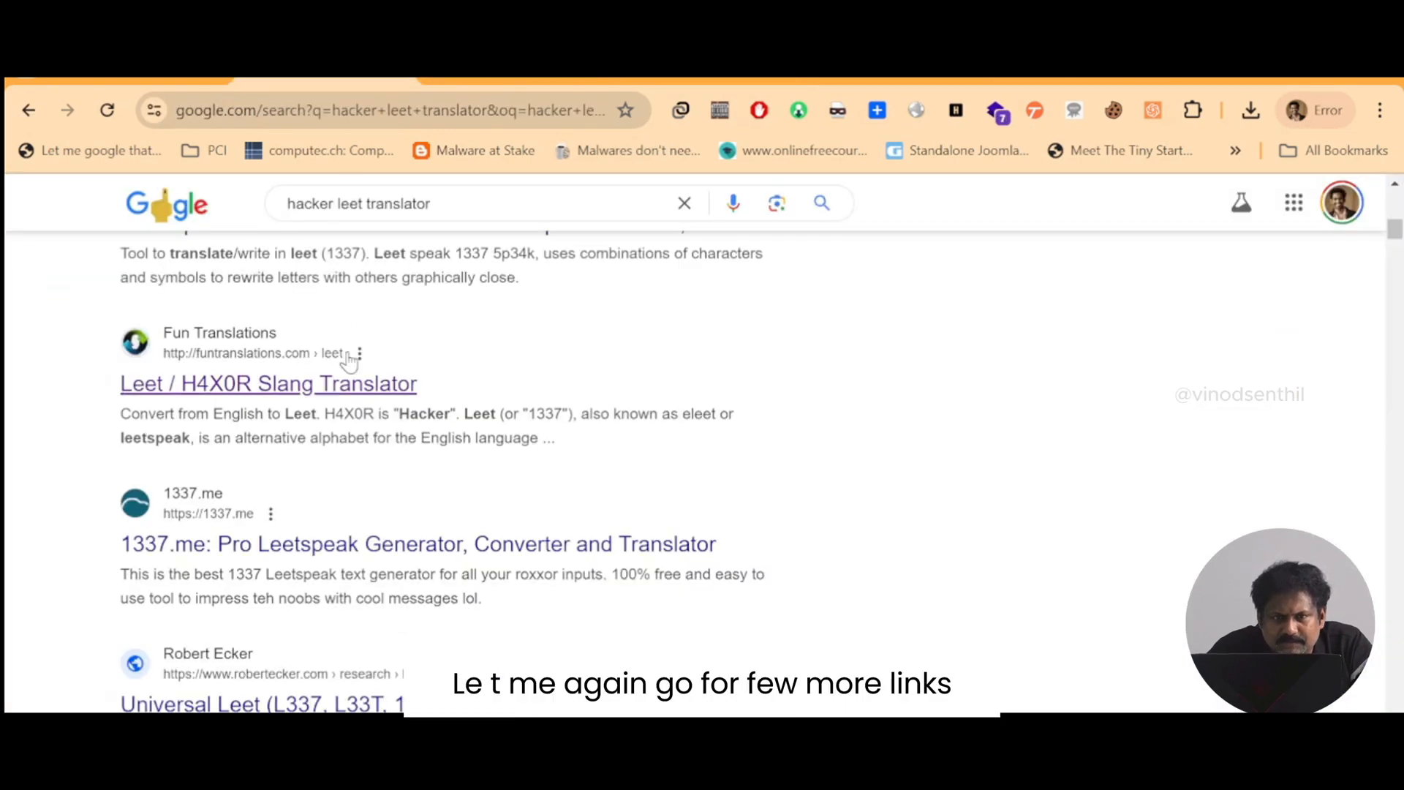
scroll(down, 3)
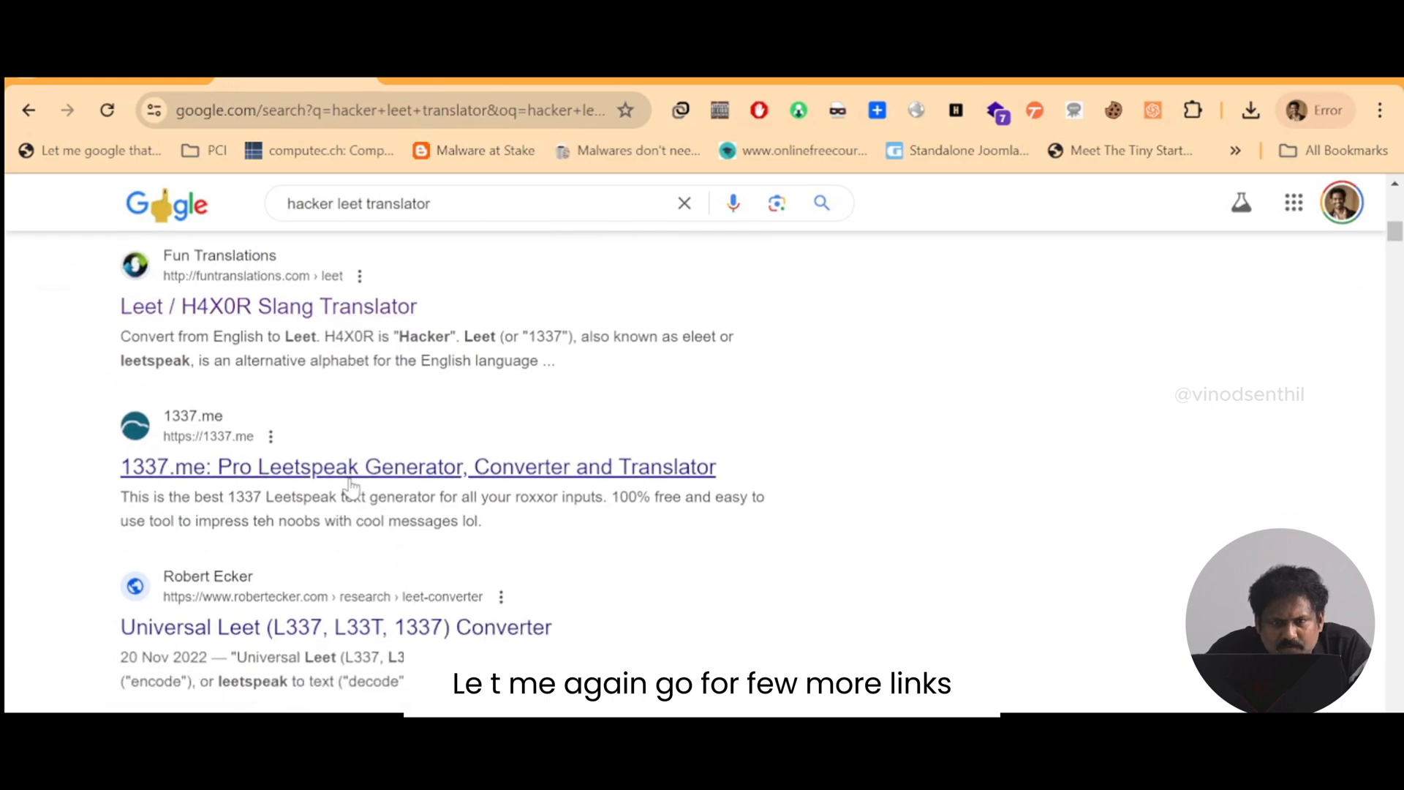
click(417, 467)
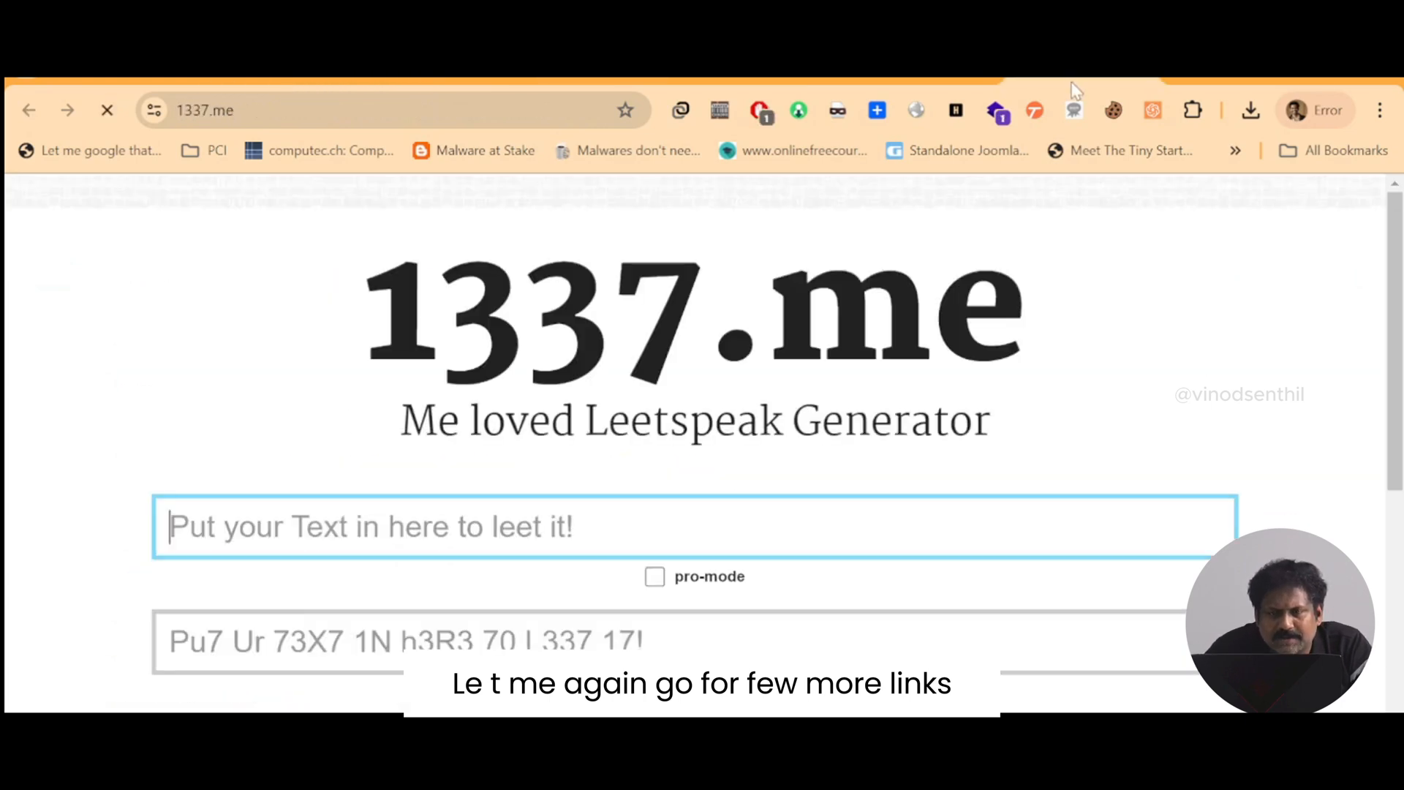
text(6urj)
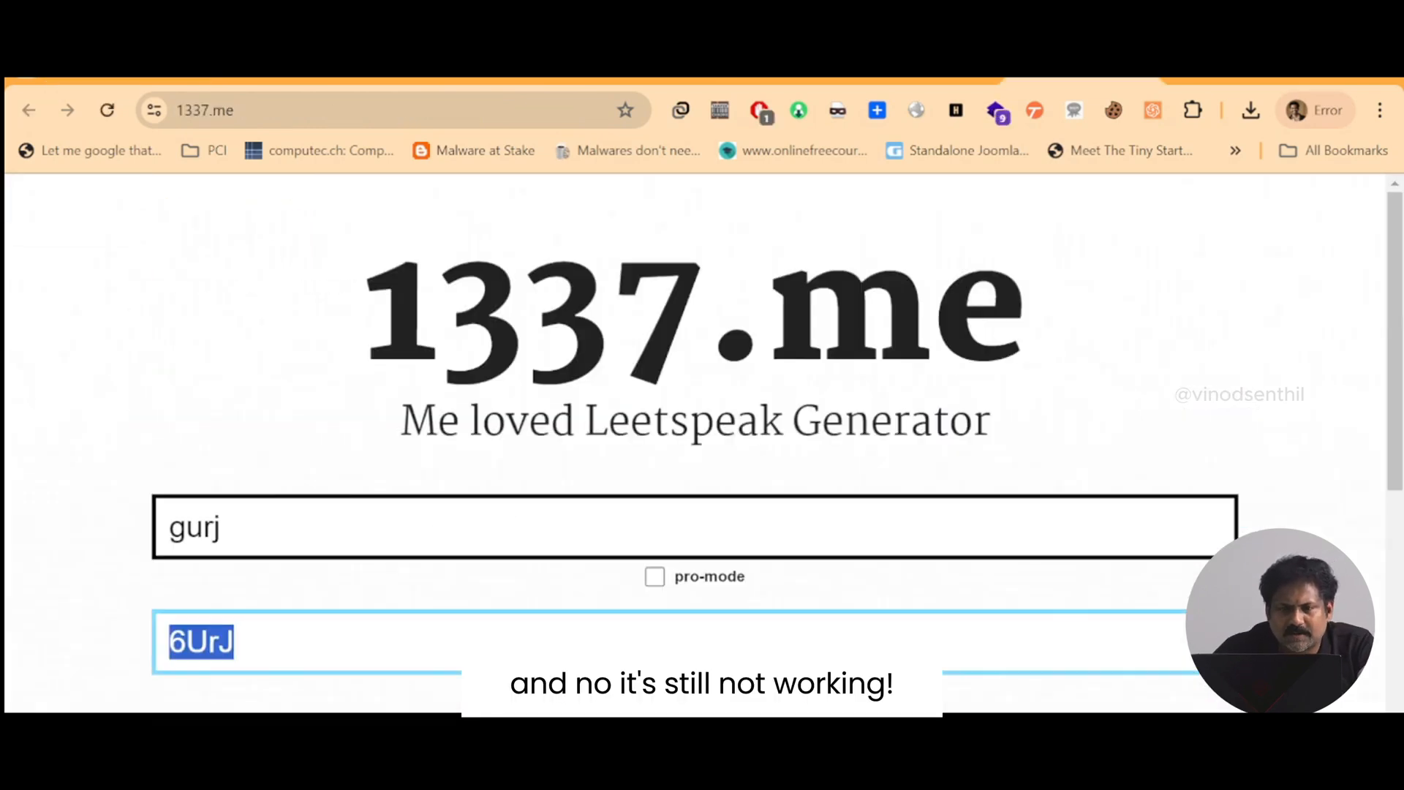
click(655, 575)
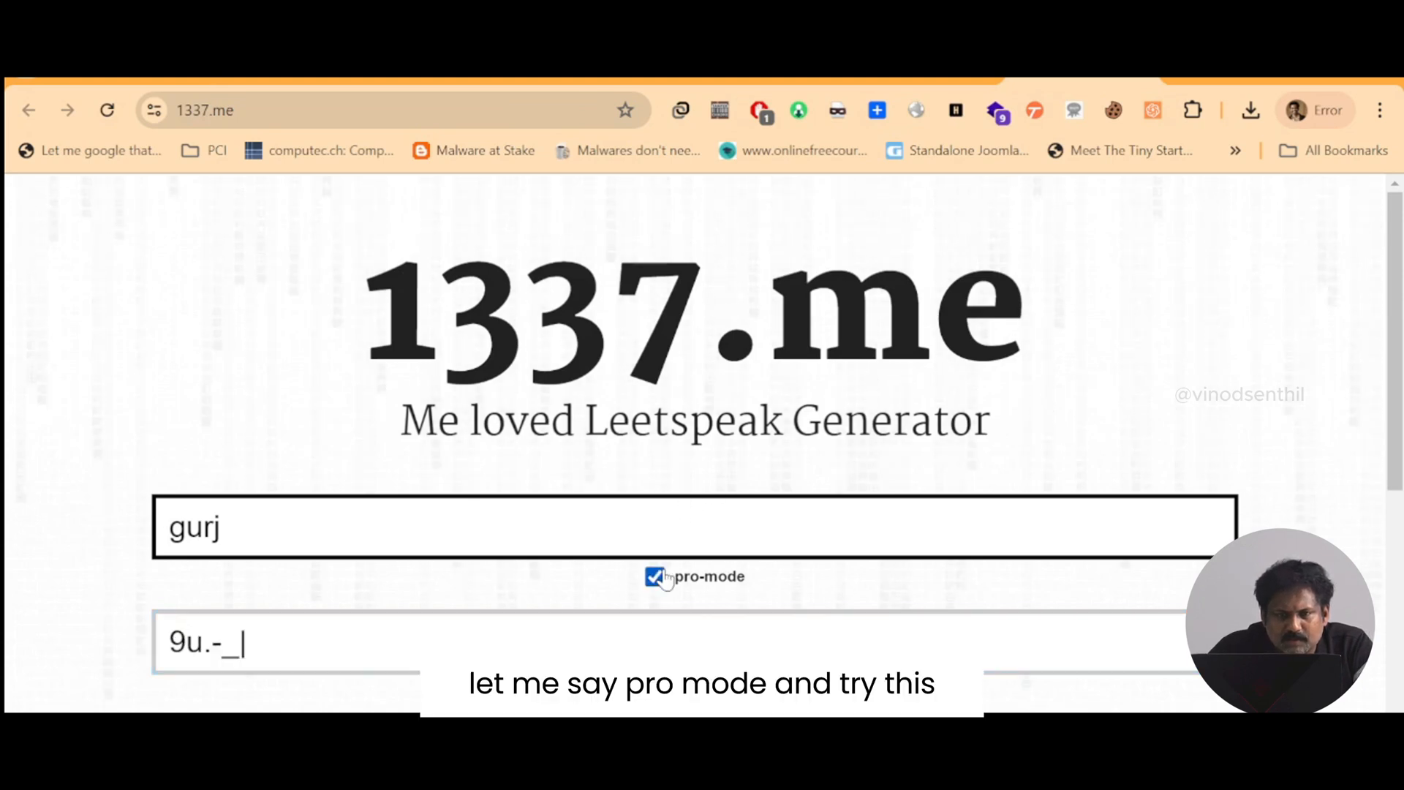
scroll(down, 3)
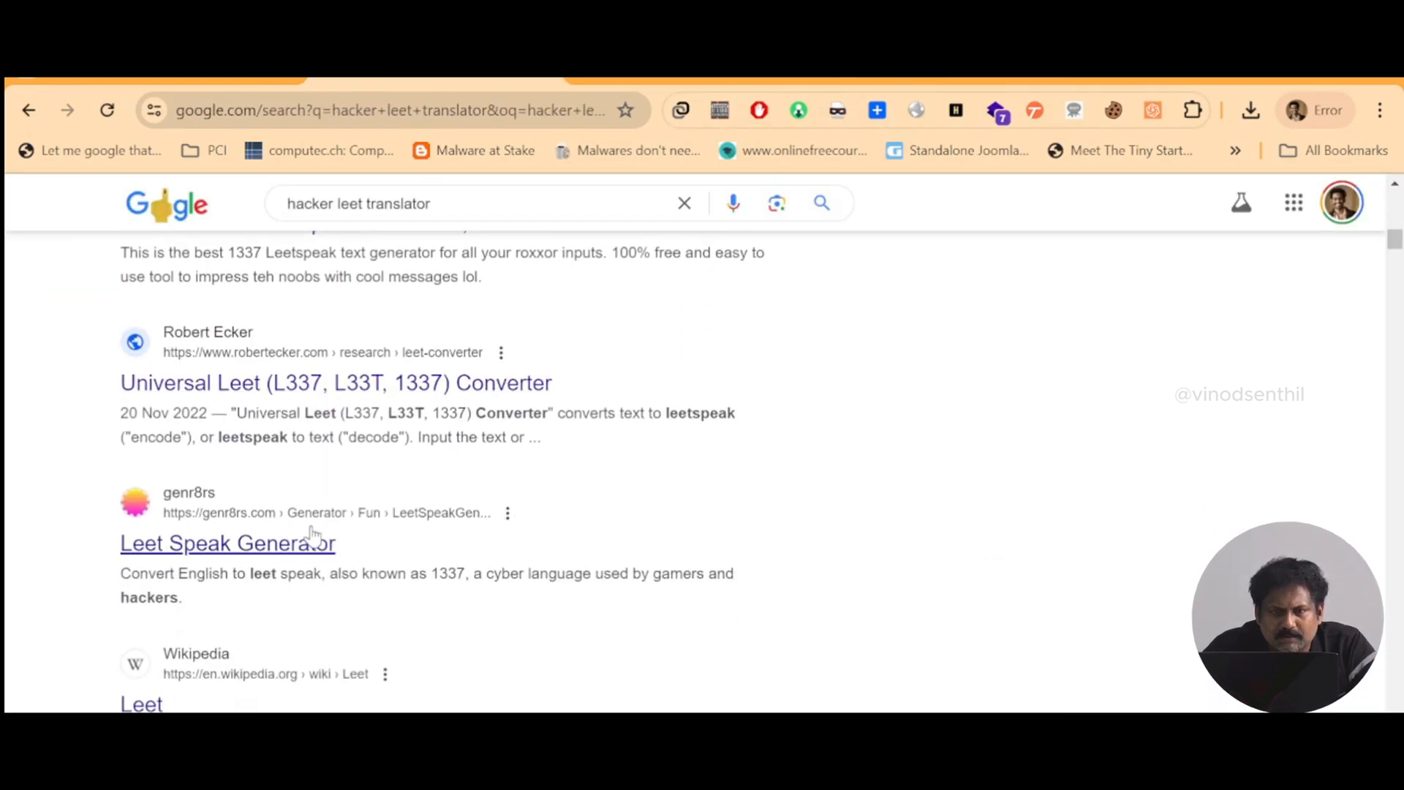
Step: Decode 6UrJ in Robert Ecker's Universal Leet Converter and select the output gUrJ
click(335, 382)
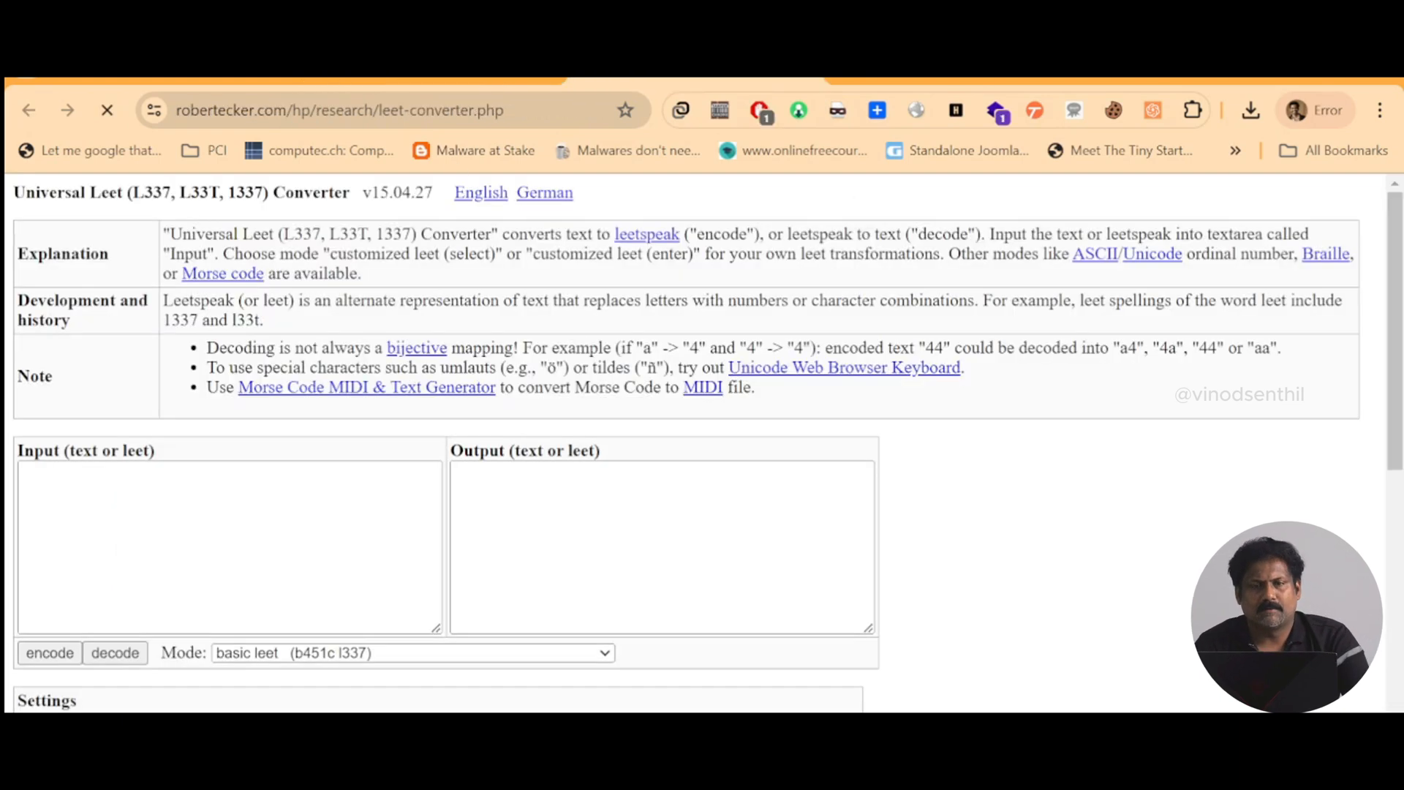
text(6UrJ)
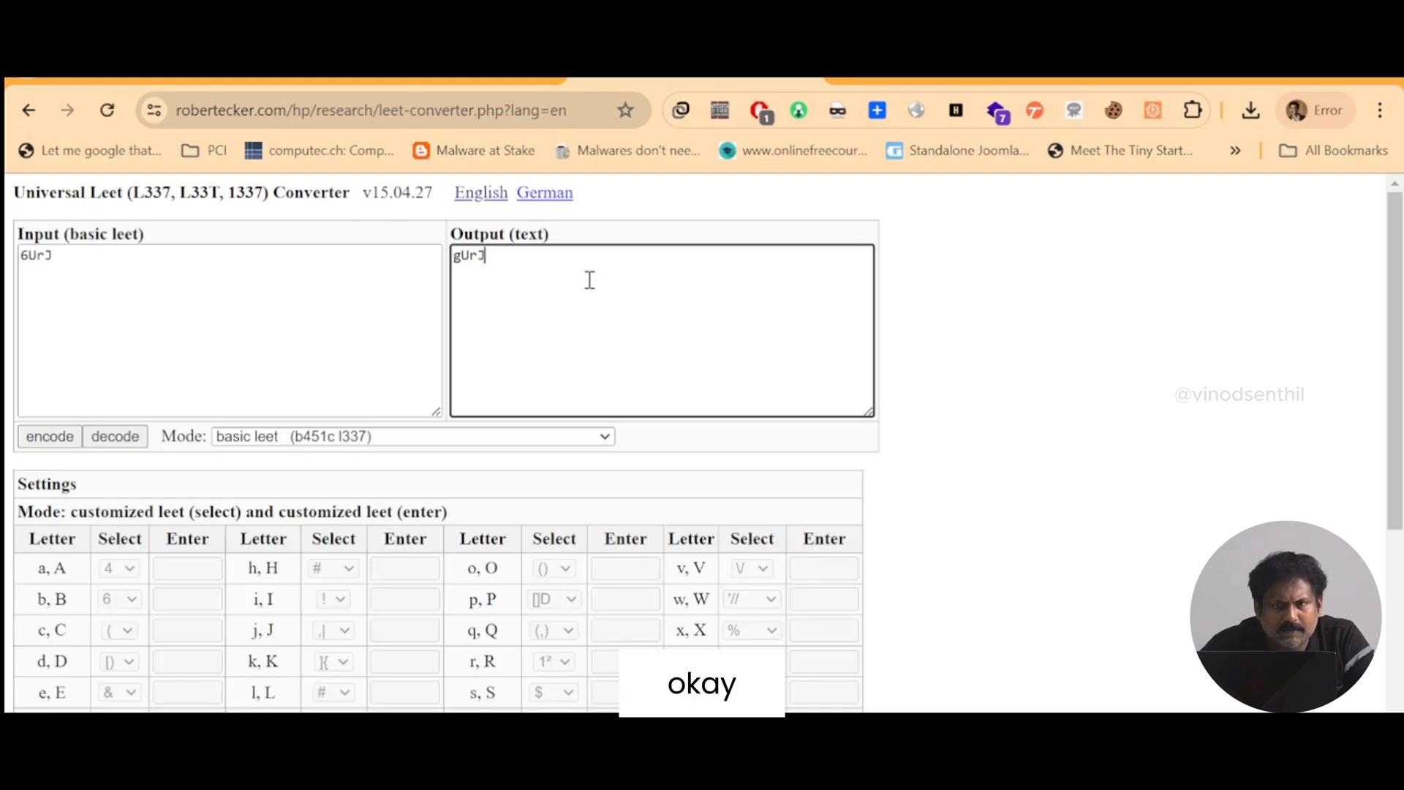
double_click(466, 255)
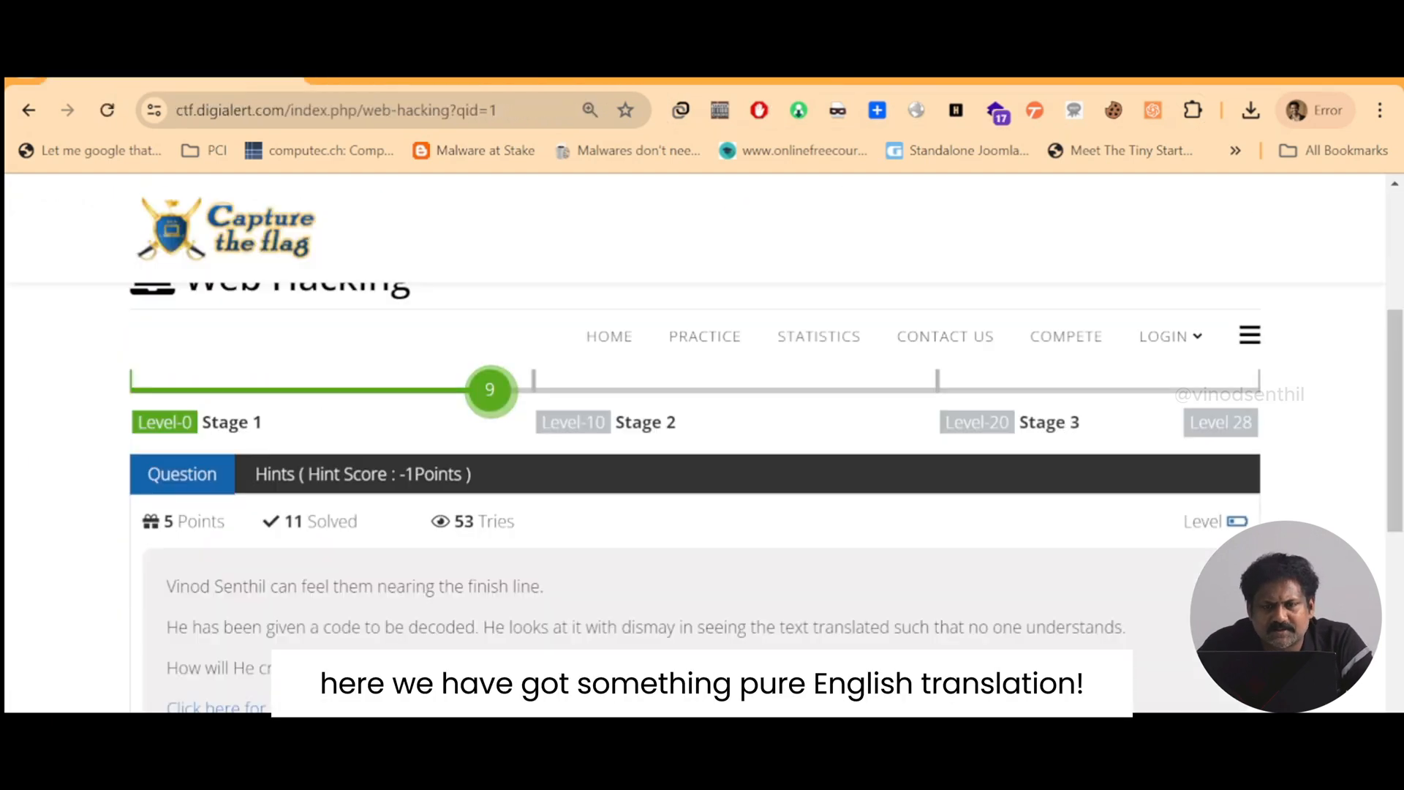
Step: Enter gUrJ as the challenge answer, then go to DigiAlert's Quick Notes page
scroll(down, 3)
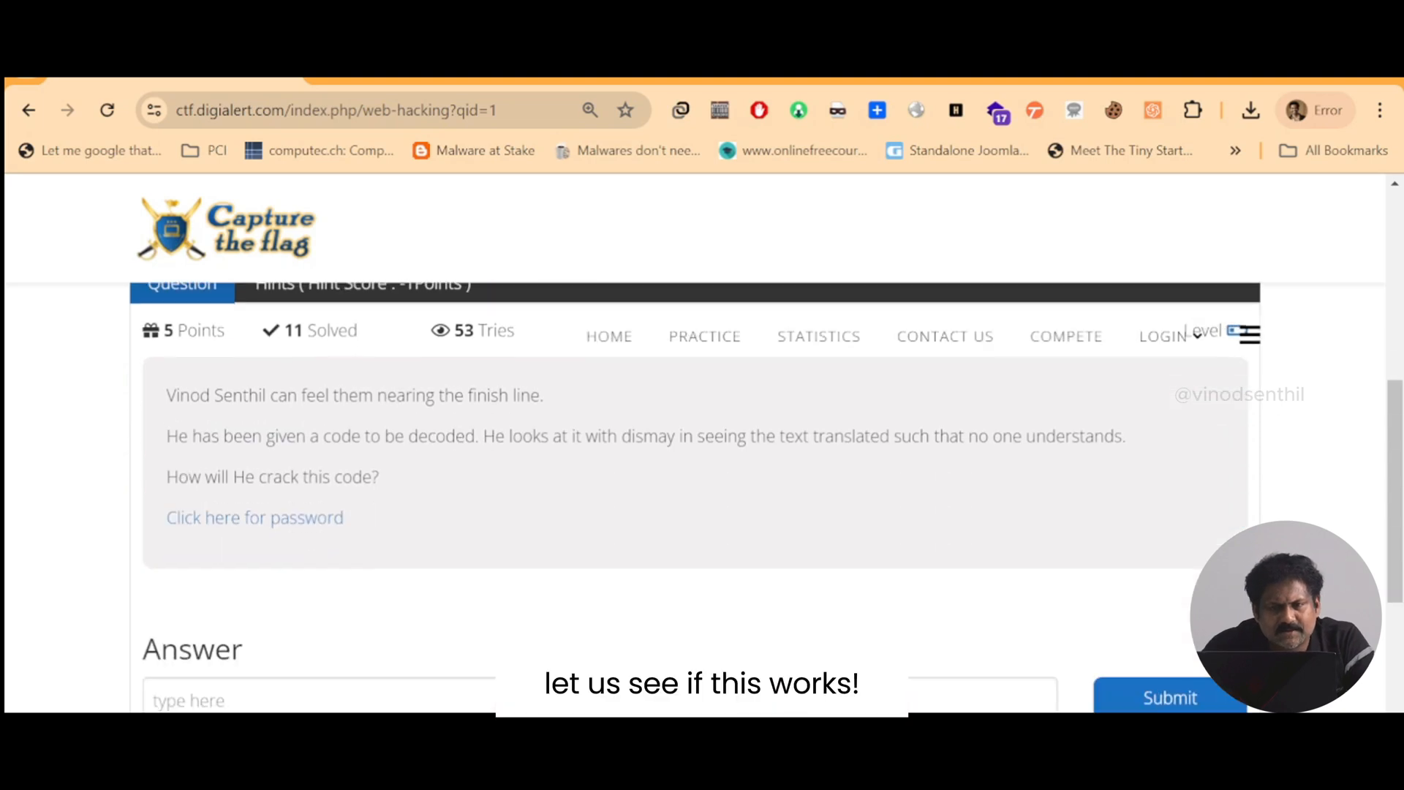
text(gUrJ)
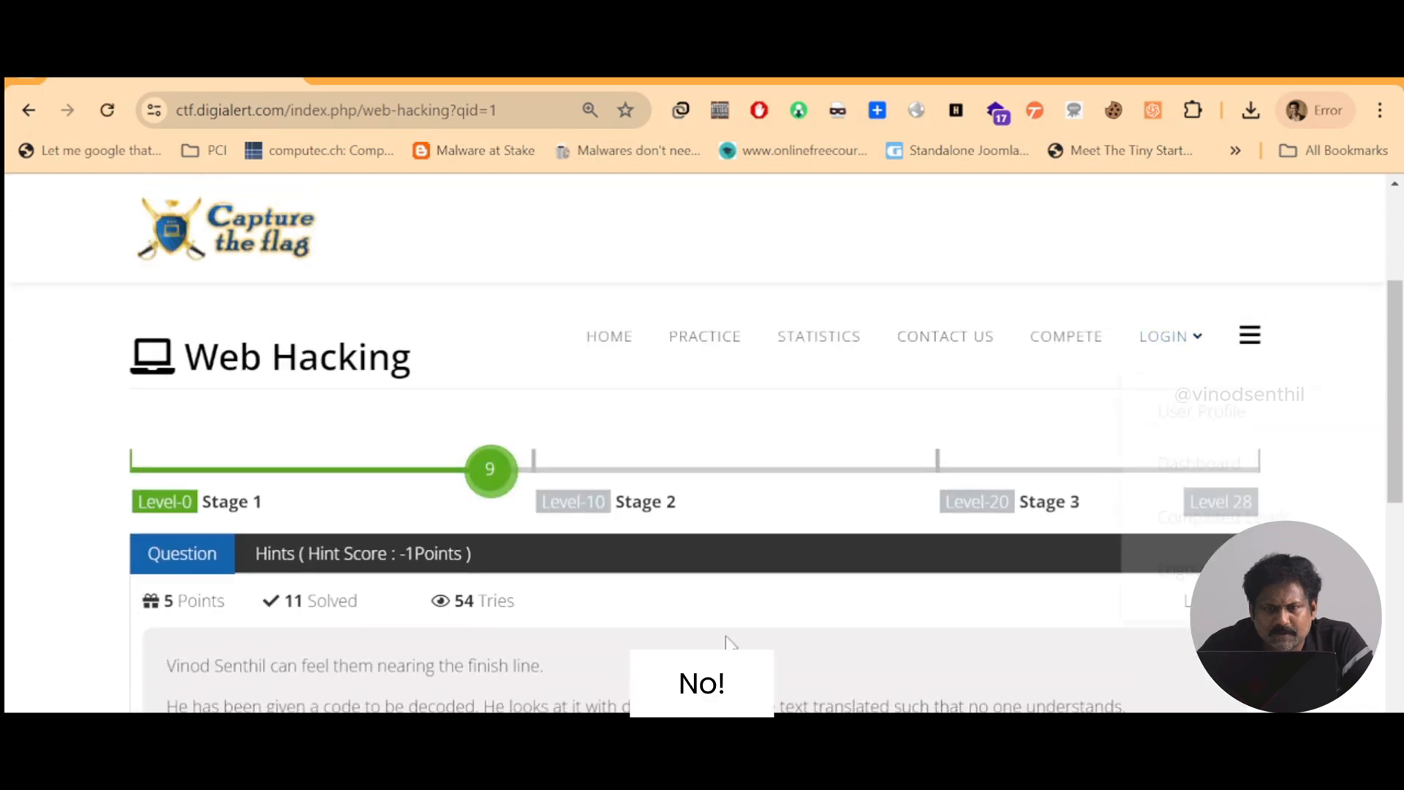
scroll(down, 3)
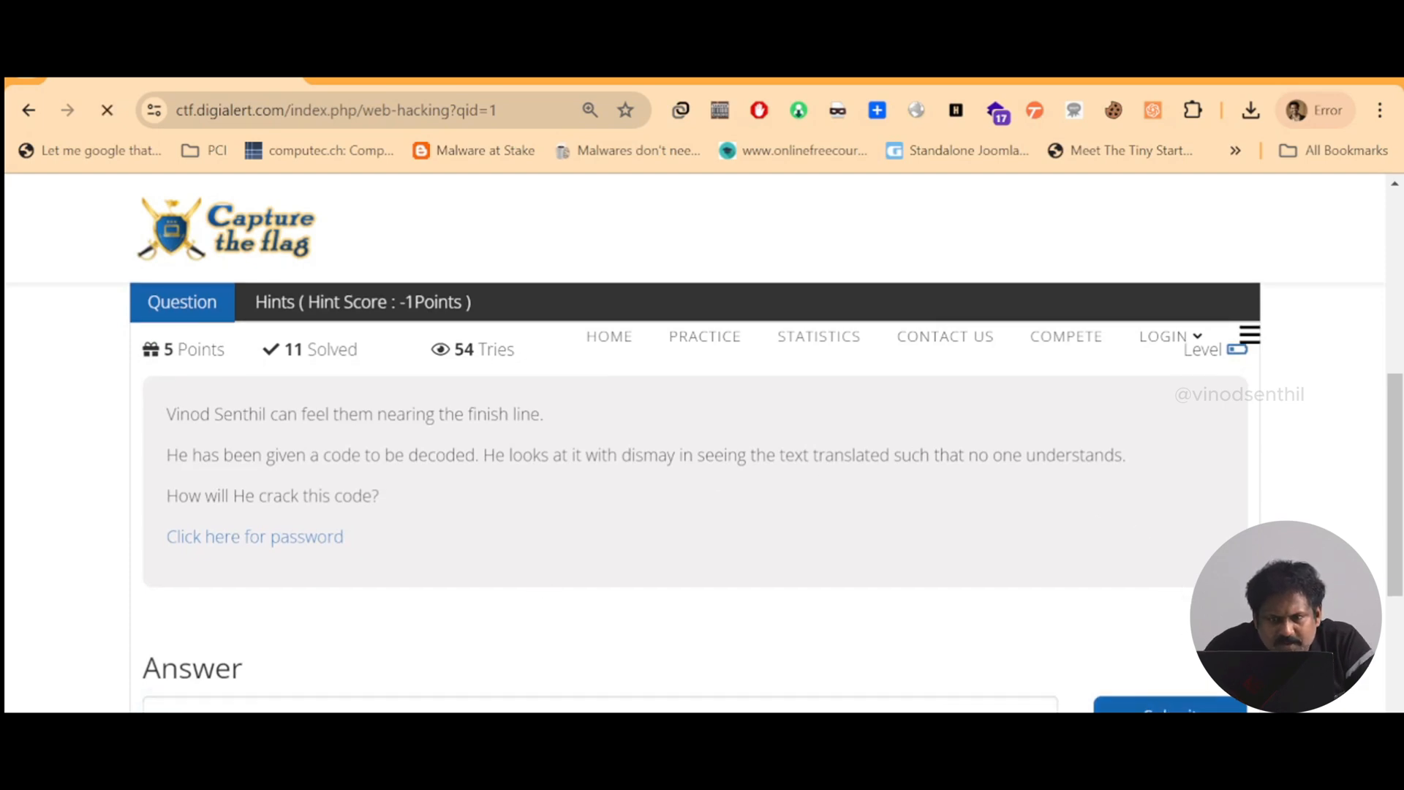
click(255, 535)
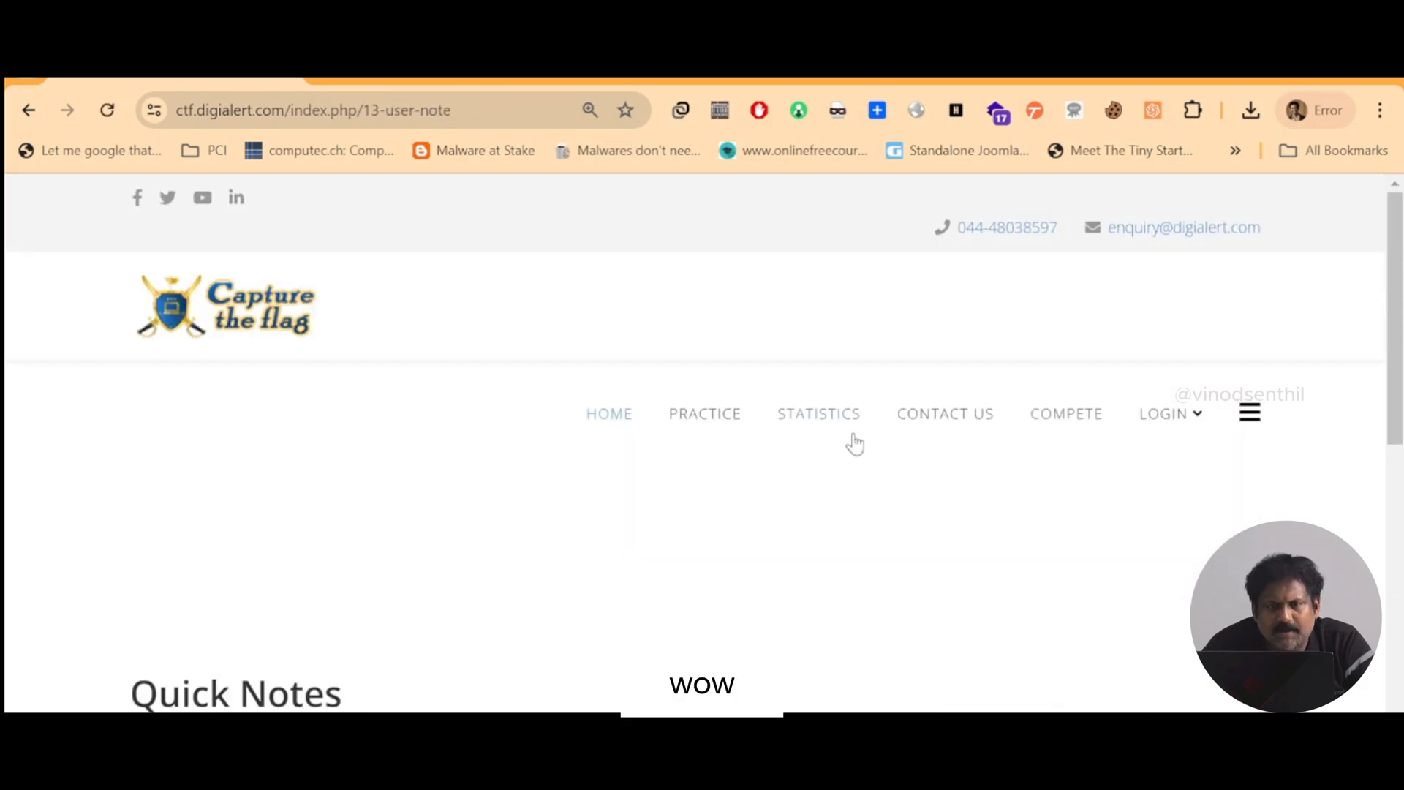
scroll(down, 3)
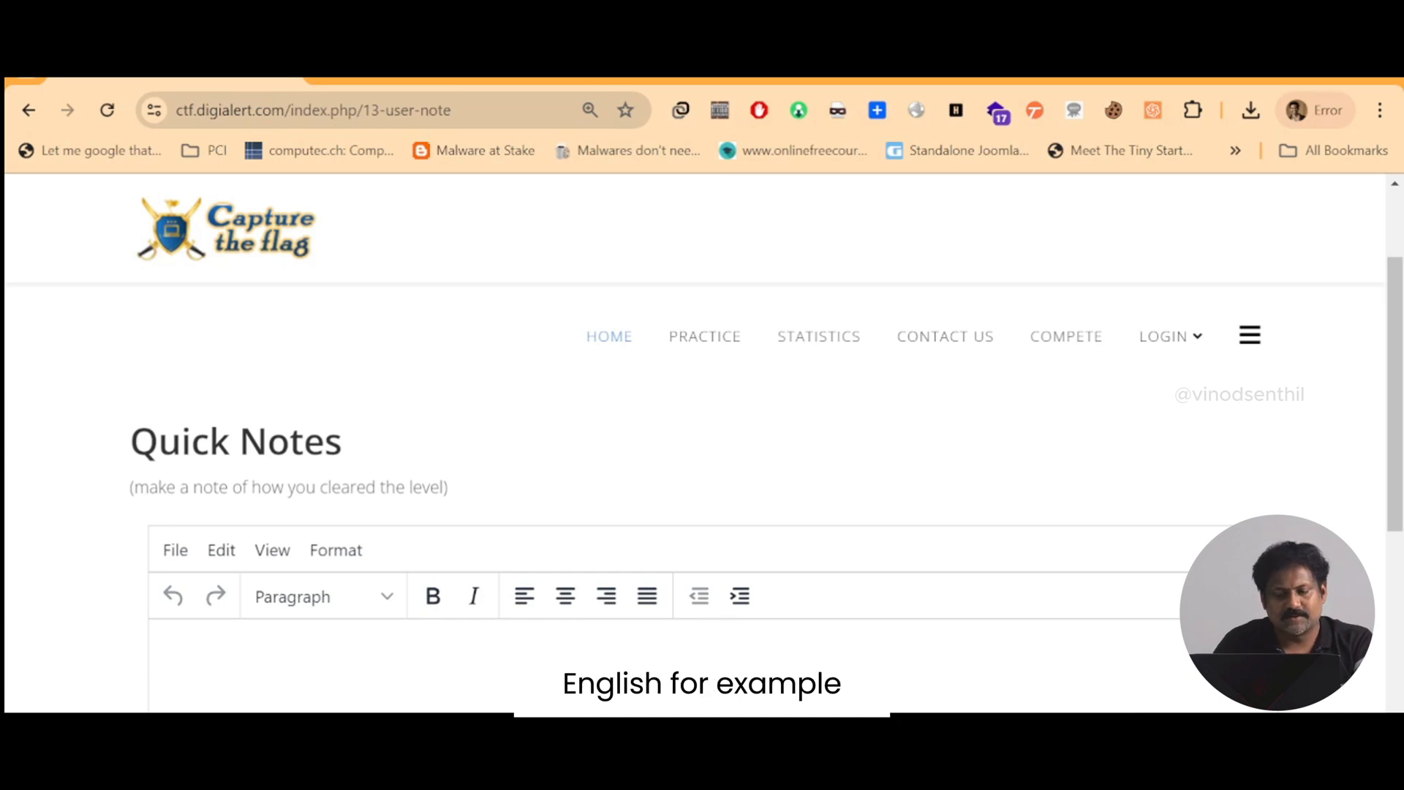
Step: Type MARINA BEACH in Quick Notes and begin its leet rewrite with |\/| for M
text(MAR)
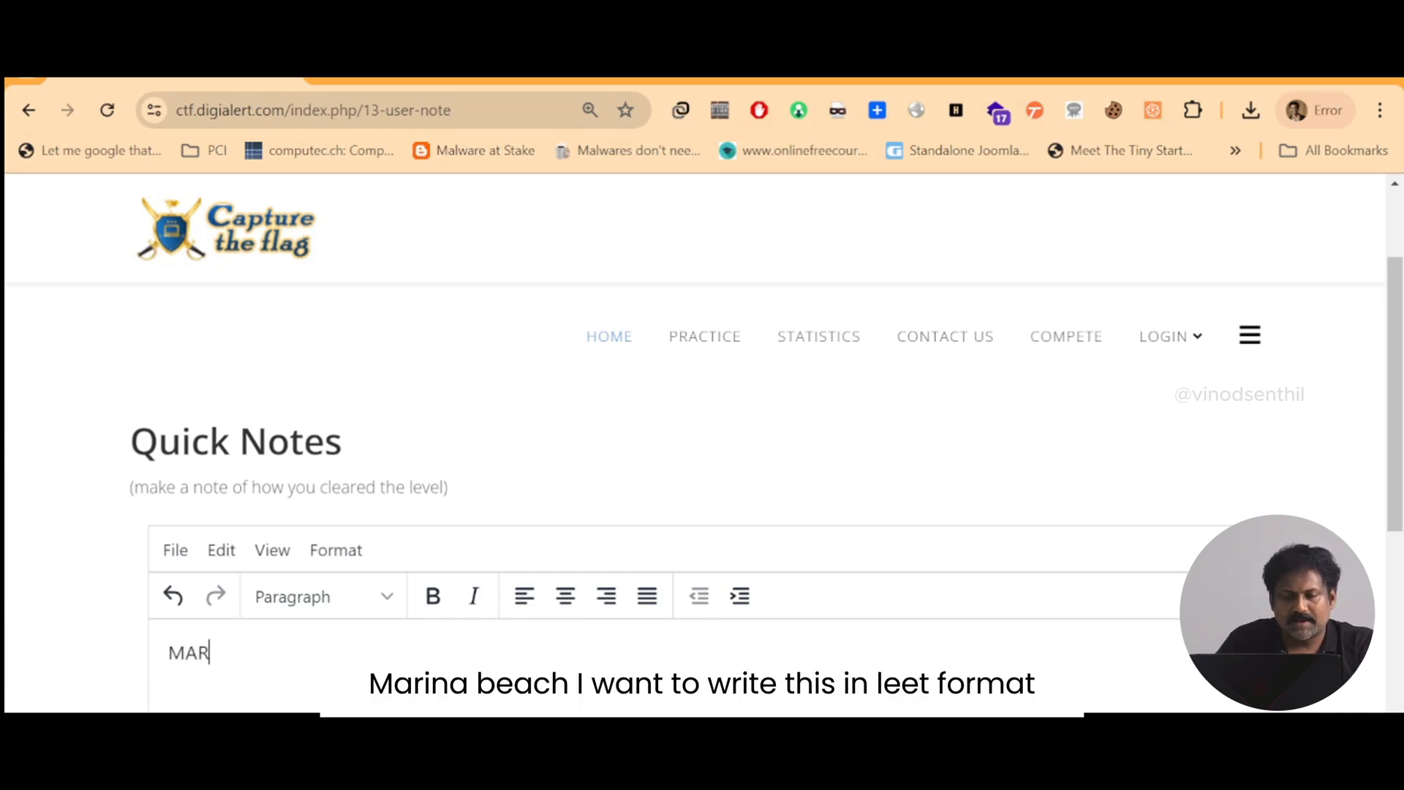
text(INA BEAC)
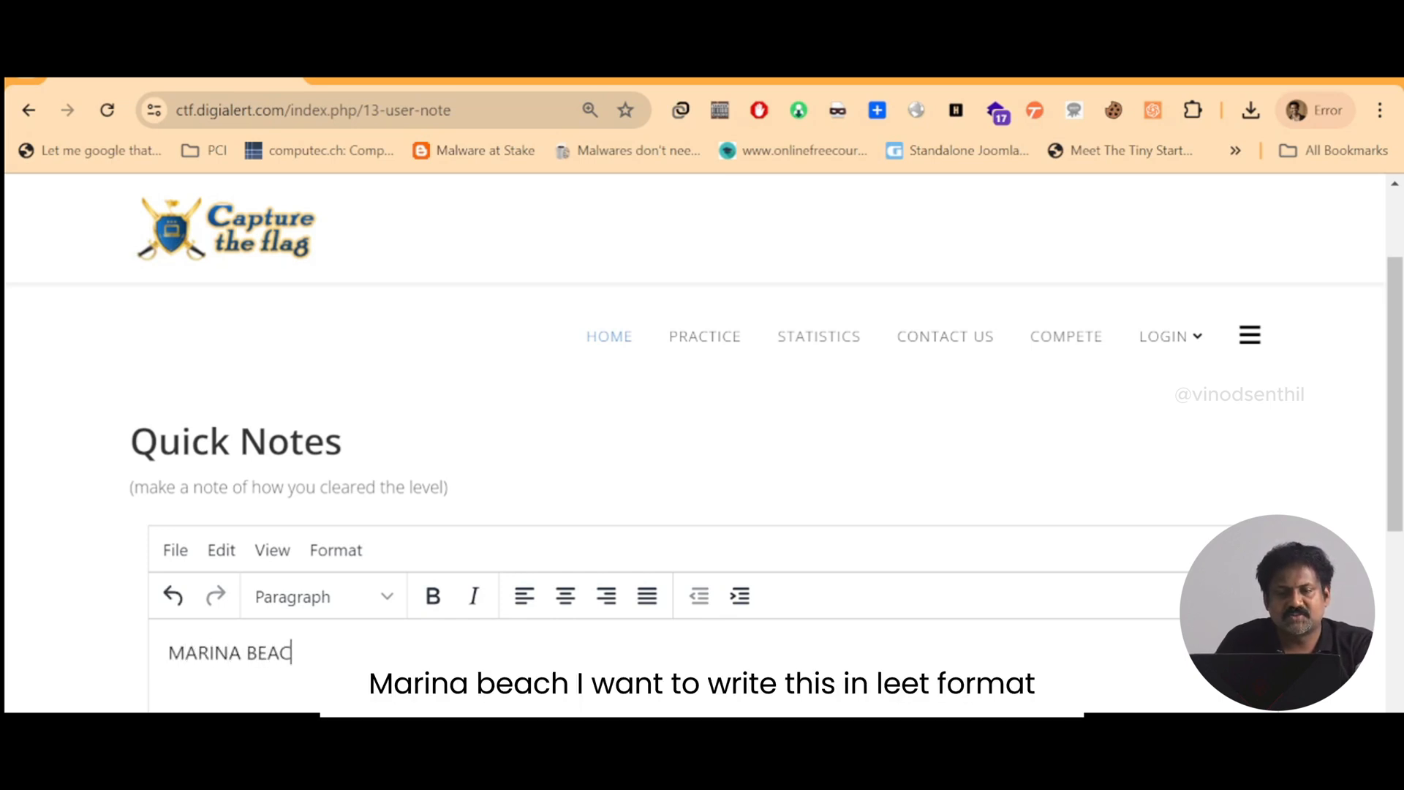
text(H)
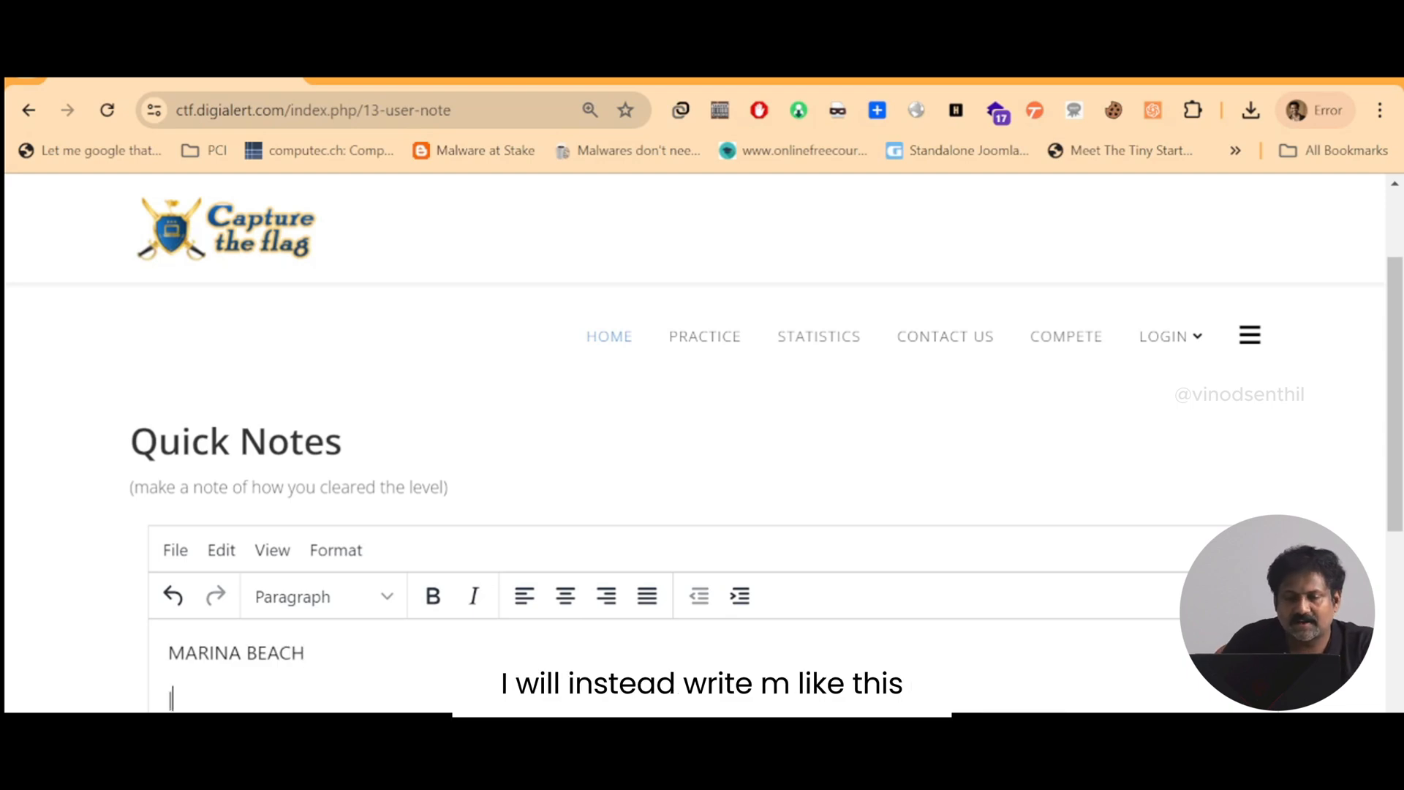
text(\/|)
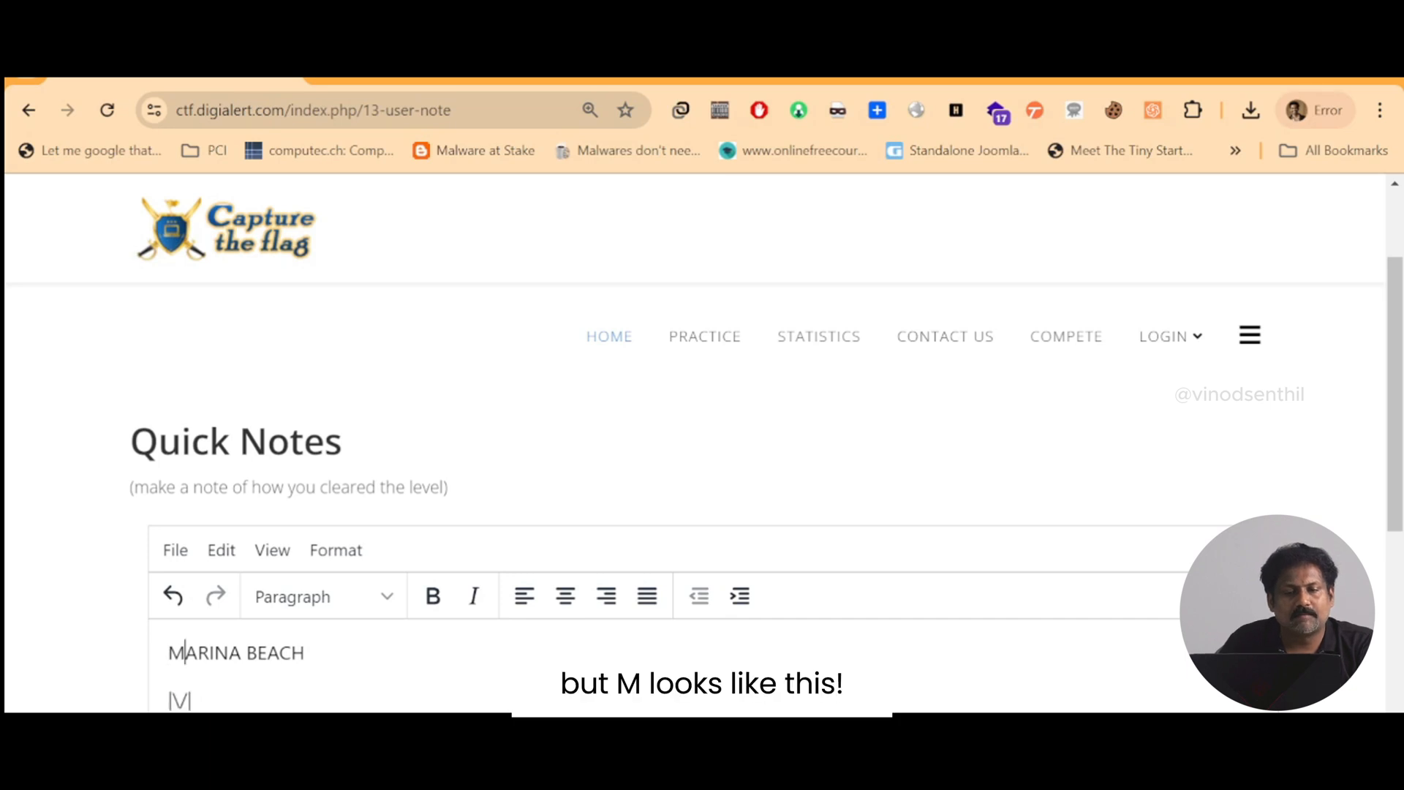
Step: Extend the second note line to |V| /\ |2 | |\|, spelling MARIN in leet
double_click(175, 652)
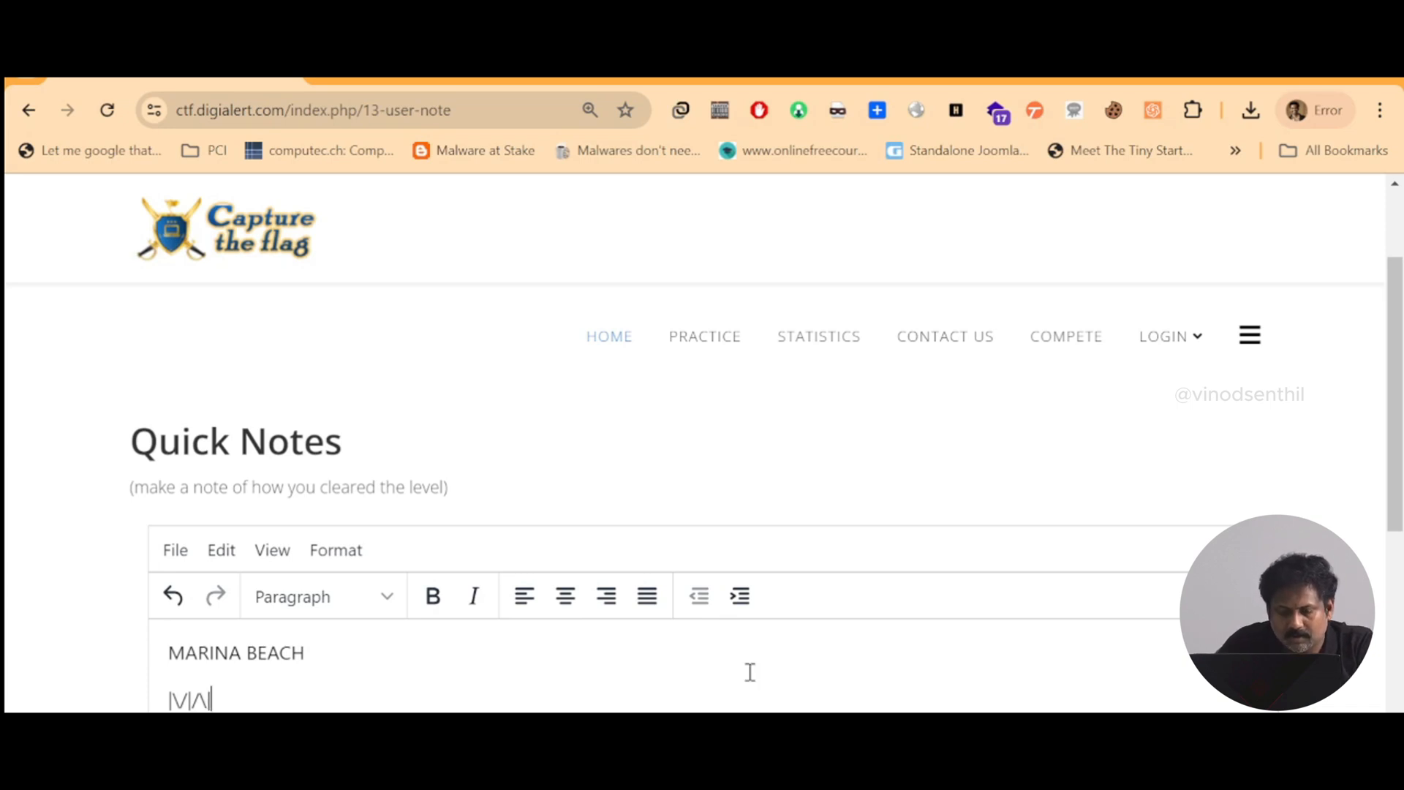
text(2)
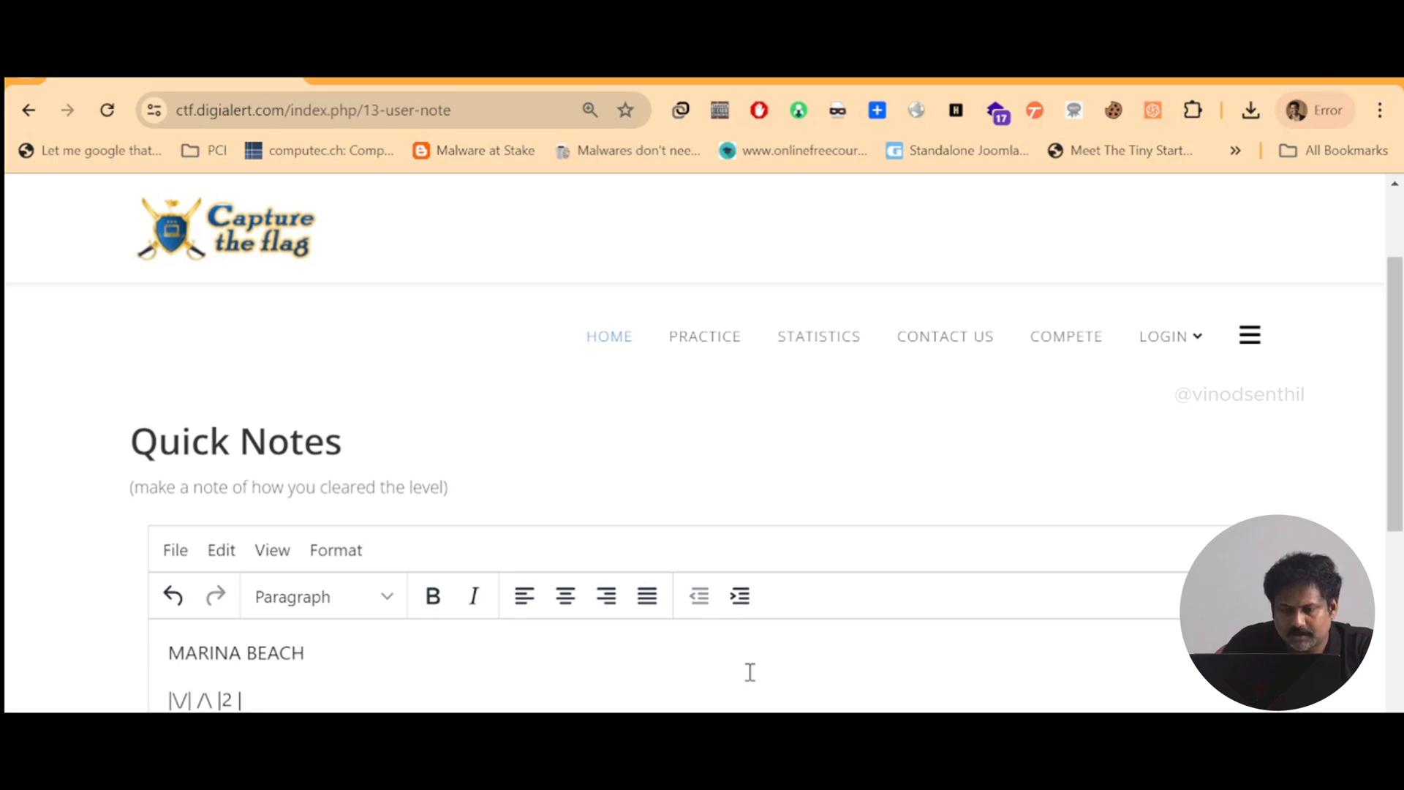
text(|)
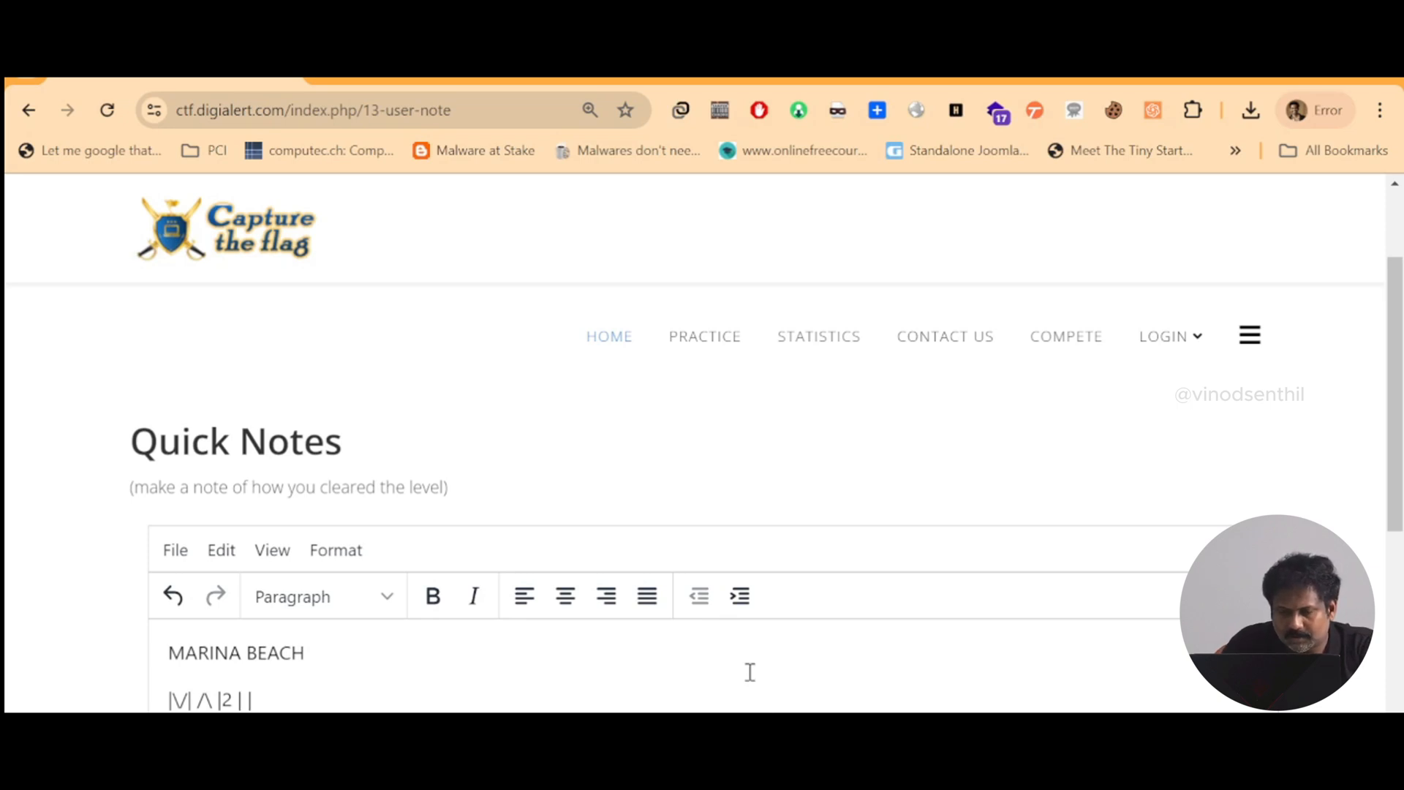
text(\?)
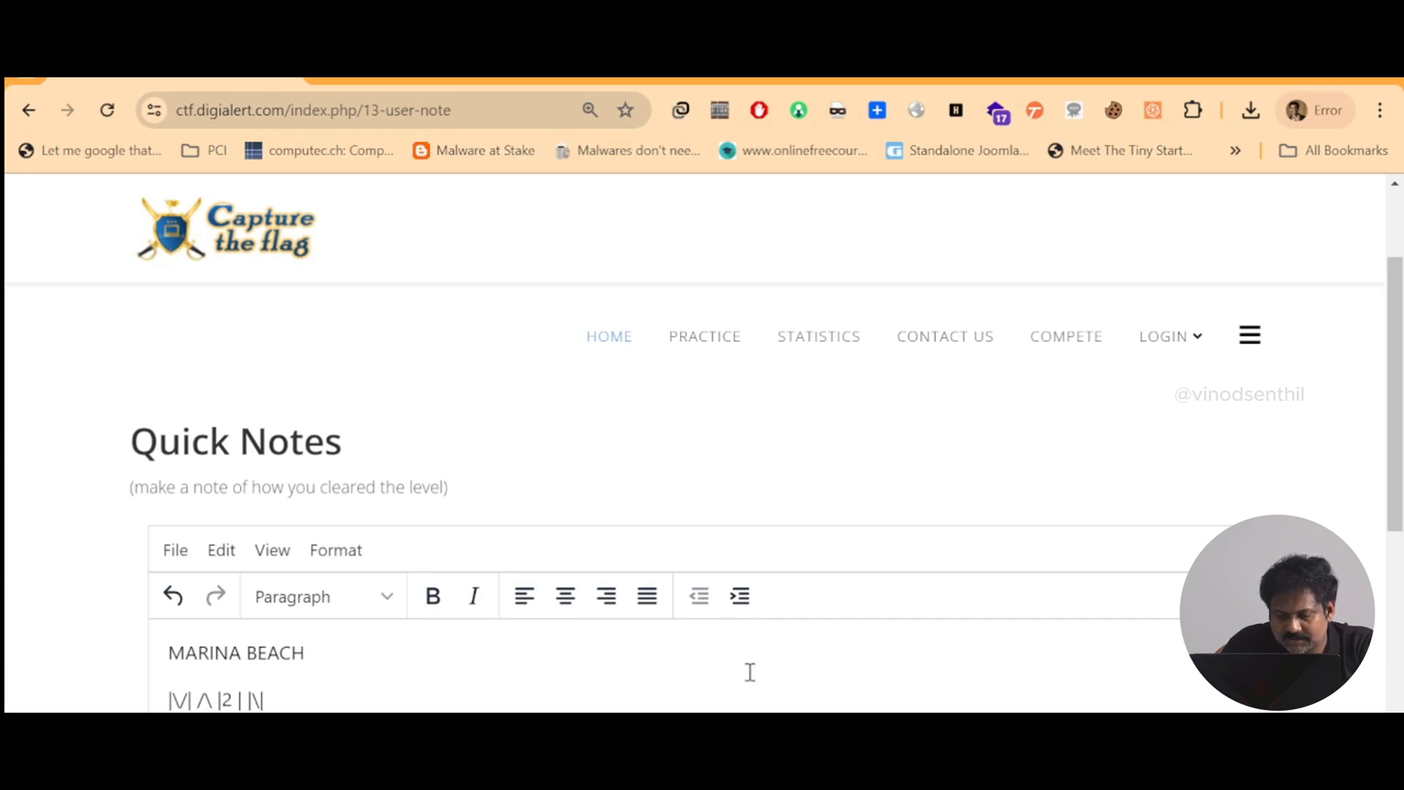
text(/)
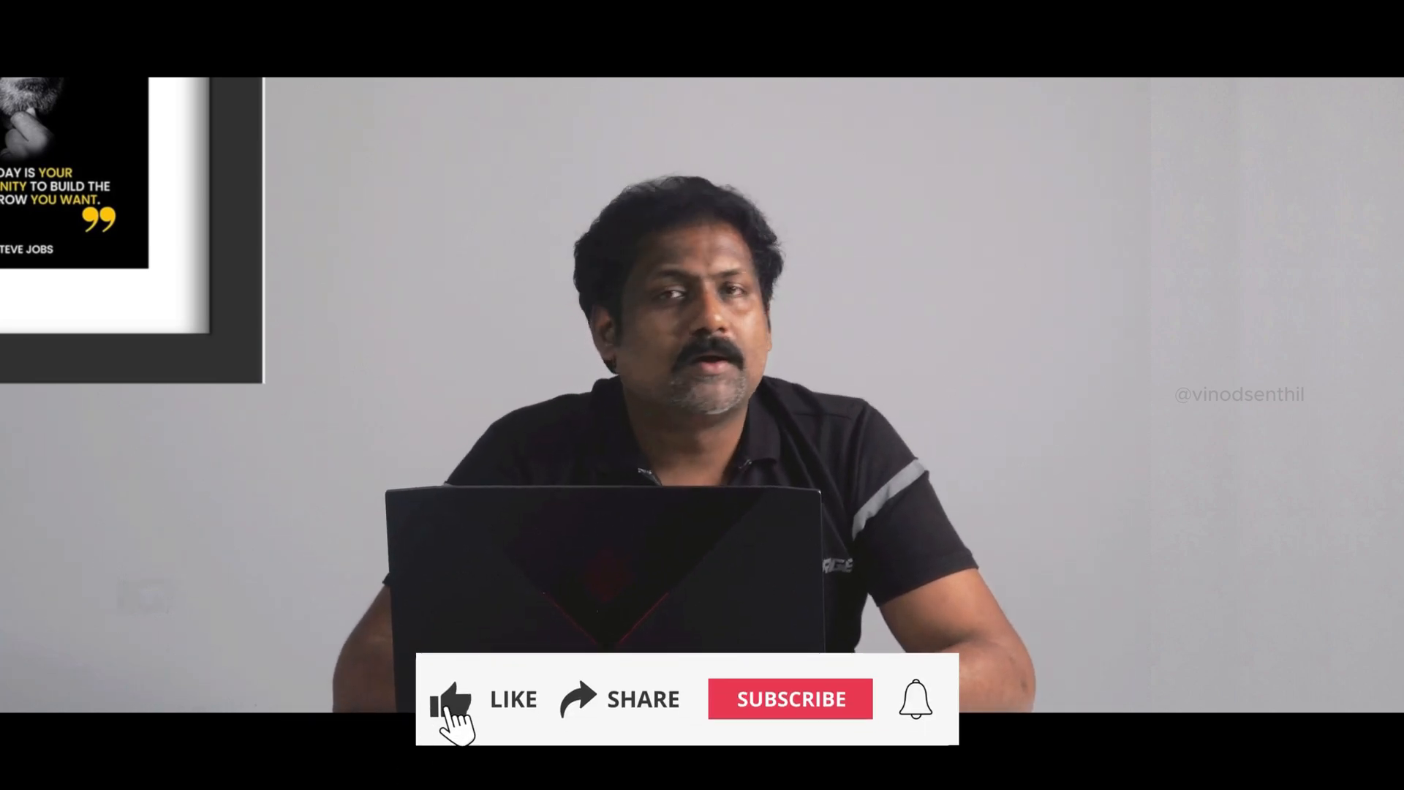
click(452, 699)
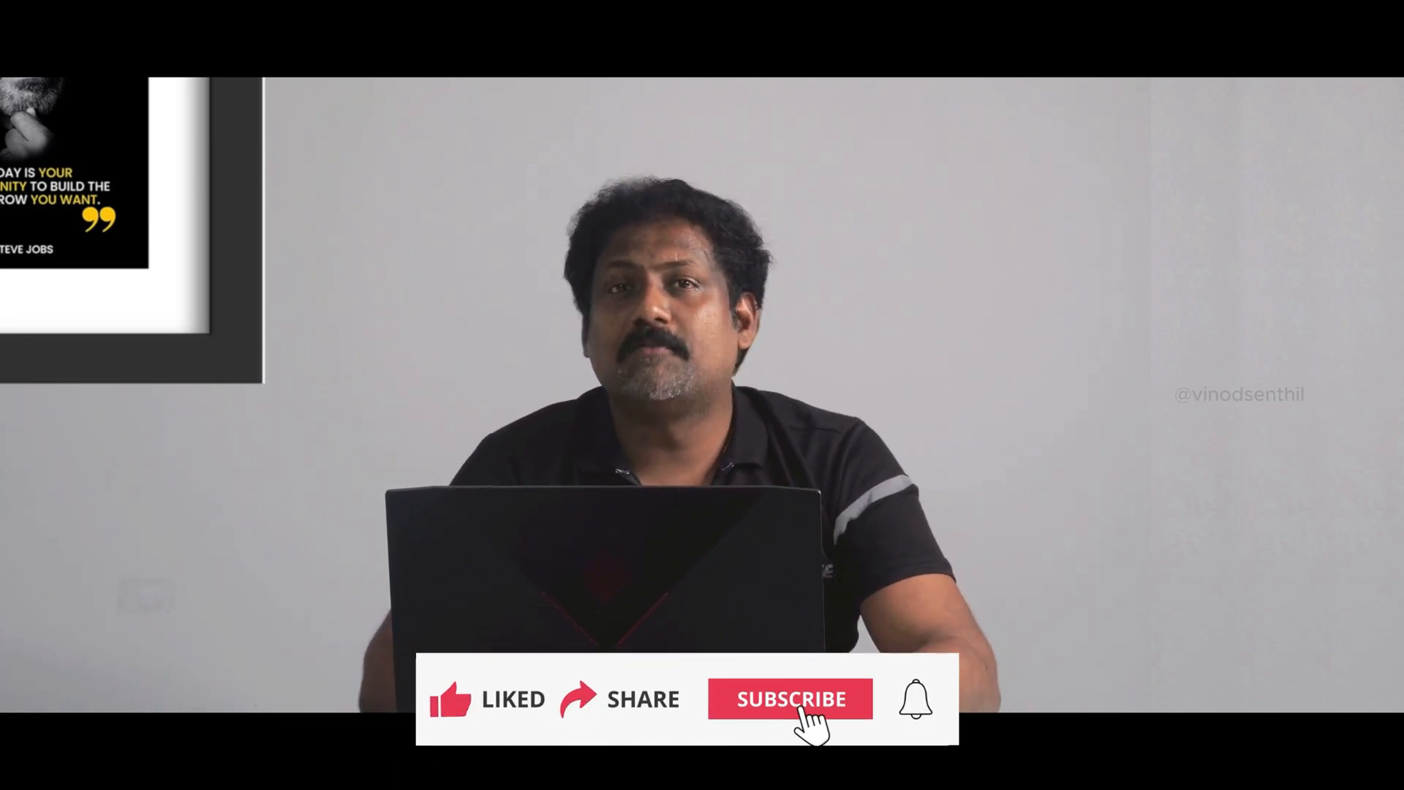
click(789, 699)
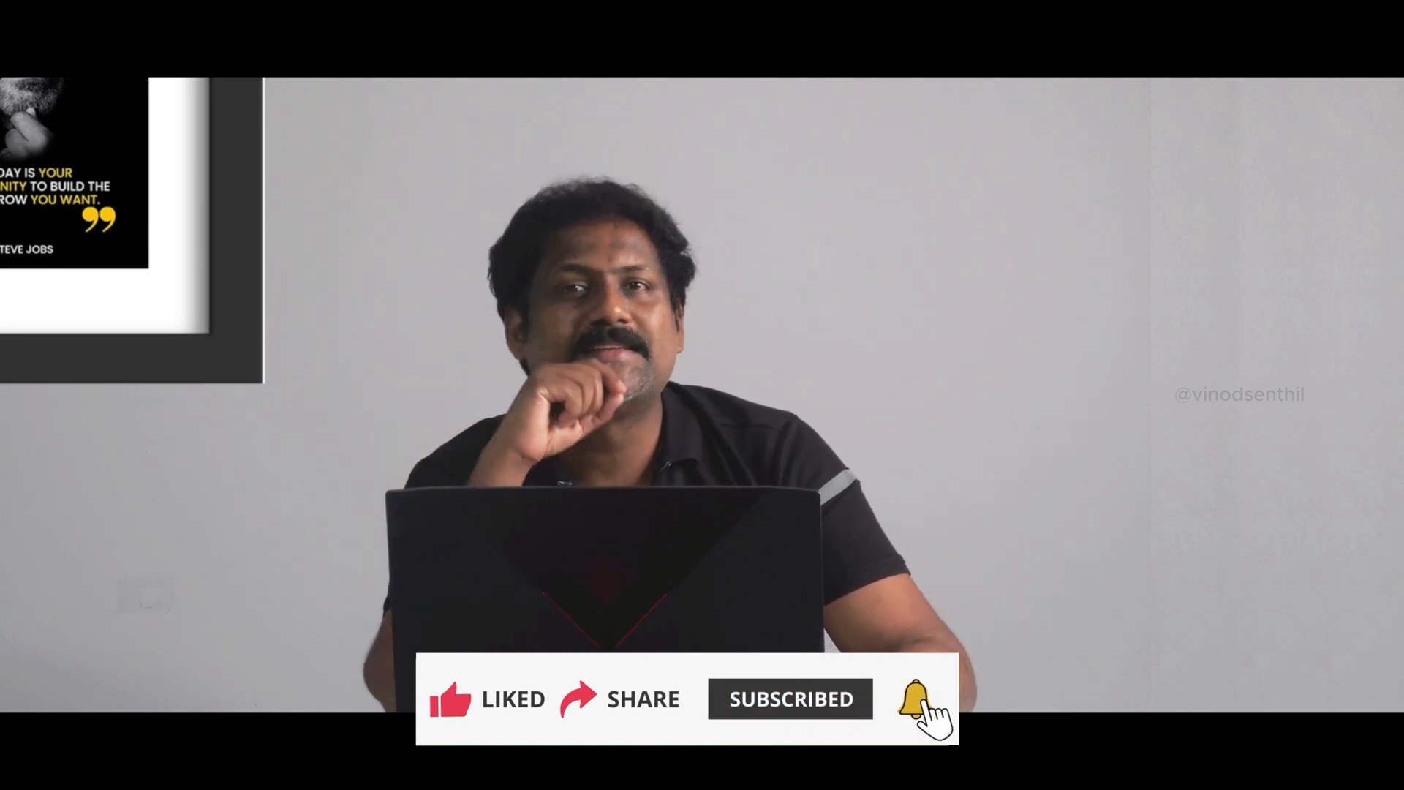